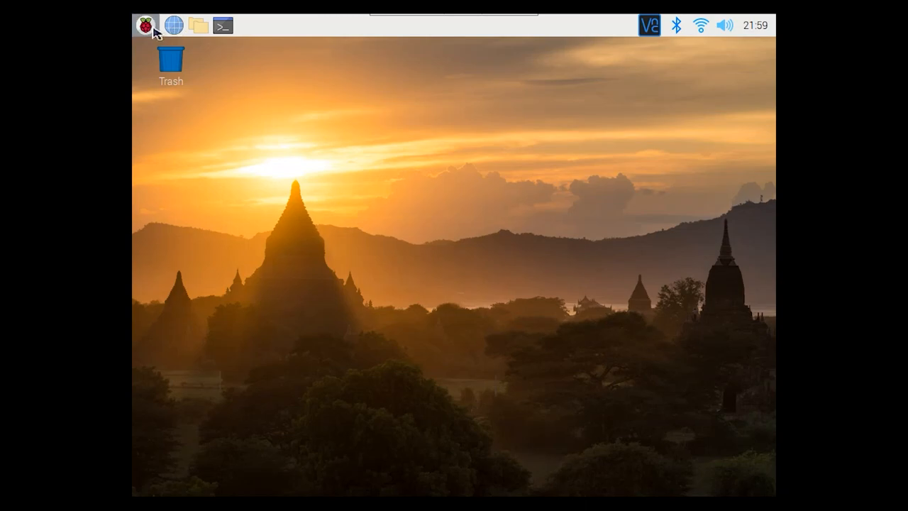
# Open a terminal, become root with sudo su, and launch odrivetool shell
pyautogui.click(146, 26)
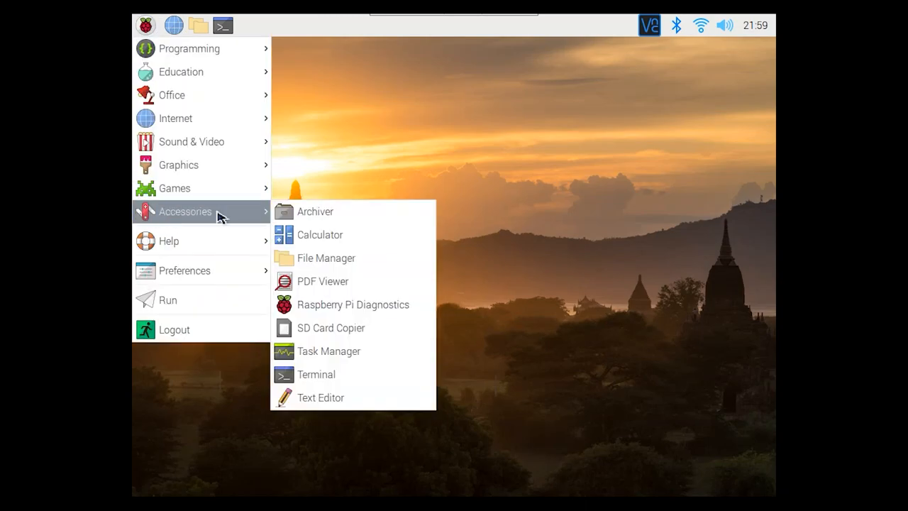
pyautogui.click(316, 374)
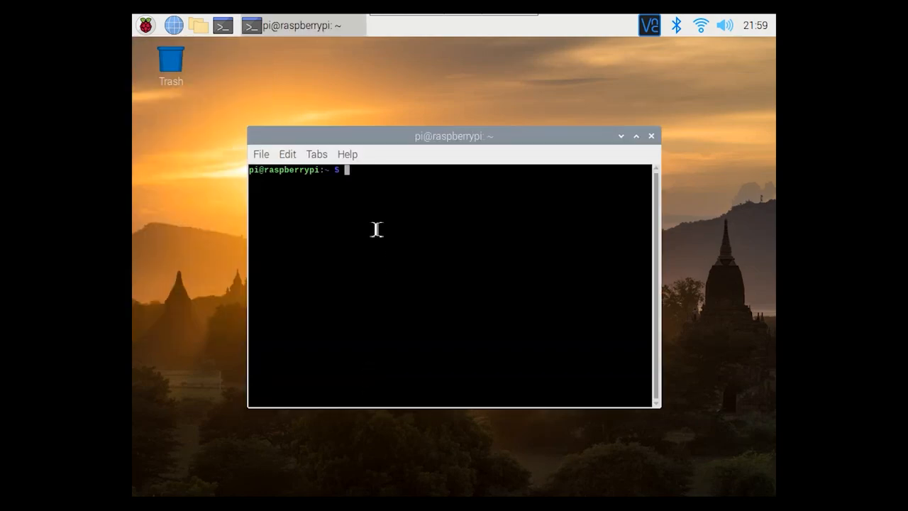
pyautogui.write('sudo')
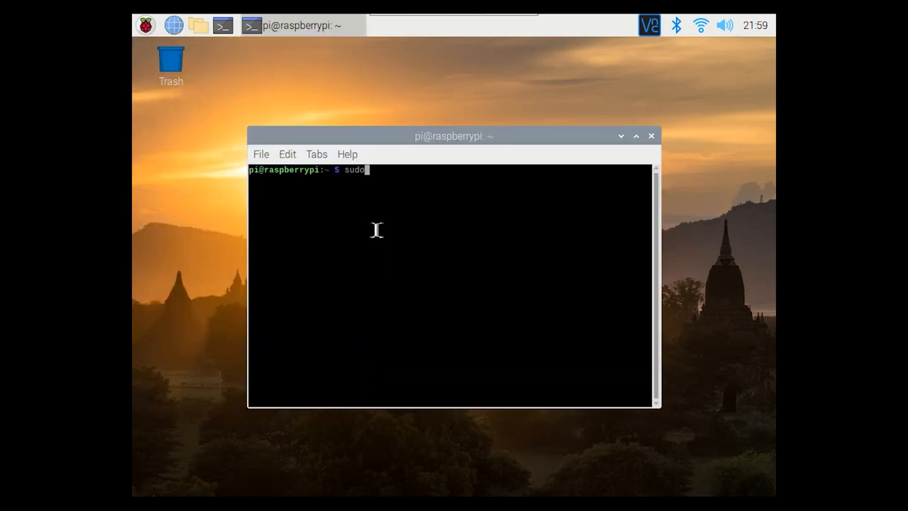
pyautogui.write('su')
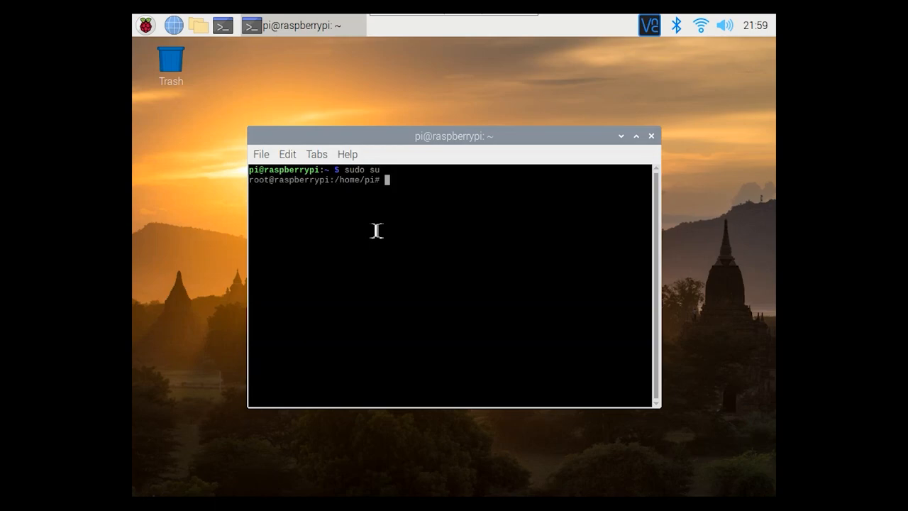
pyautogui.write('odrivetool shell')
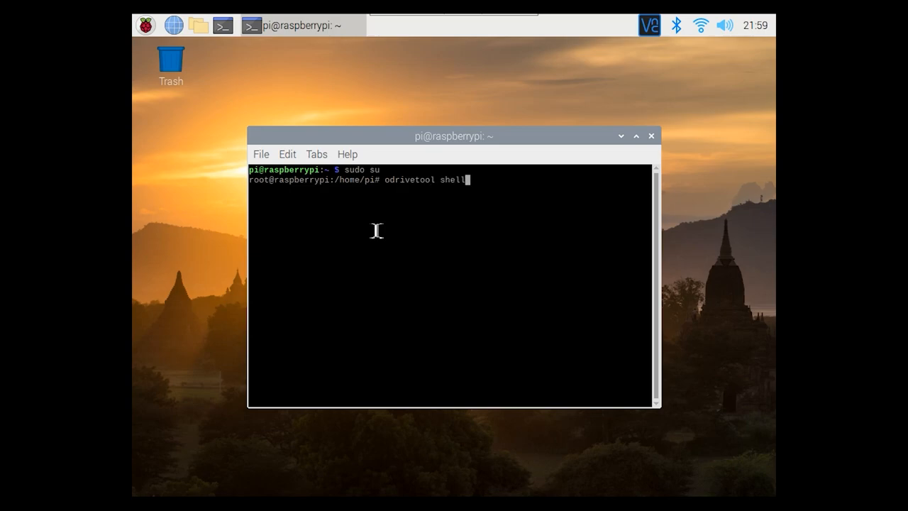
pyautogui.press('Return')
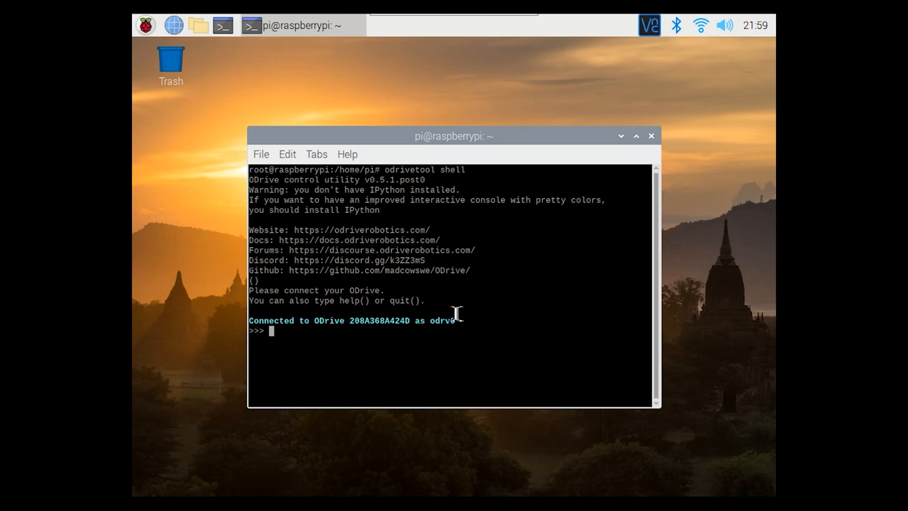
pyautogui.moveTo(337, 344)
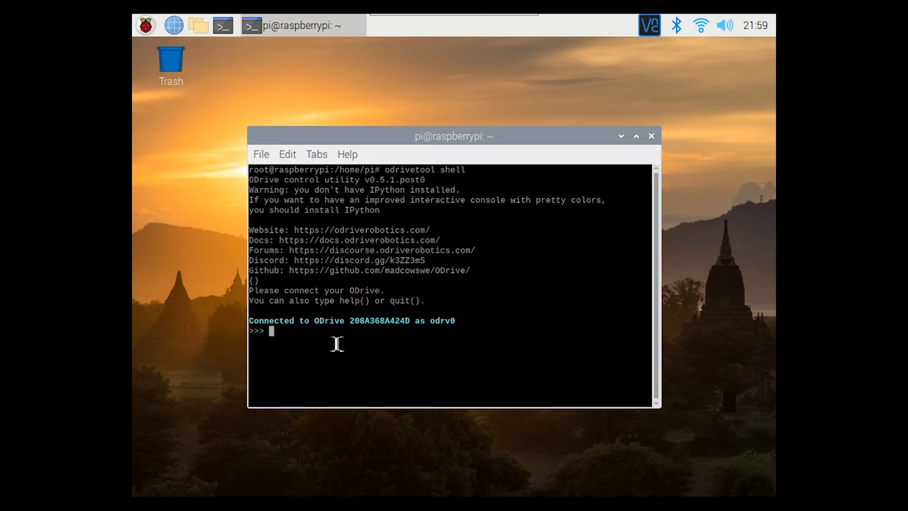
pyautogui.moveTo(342, 378)
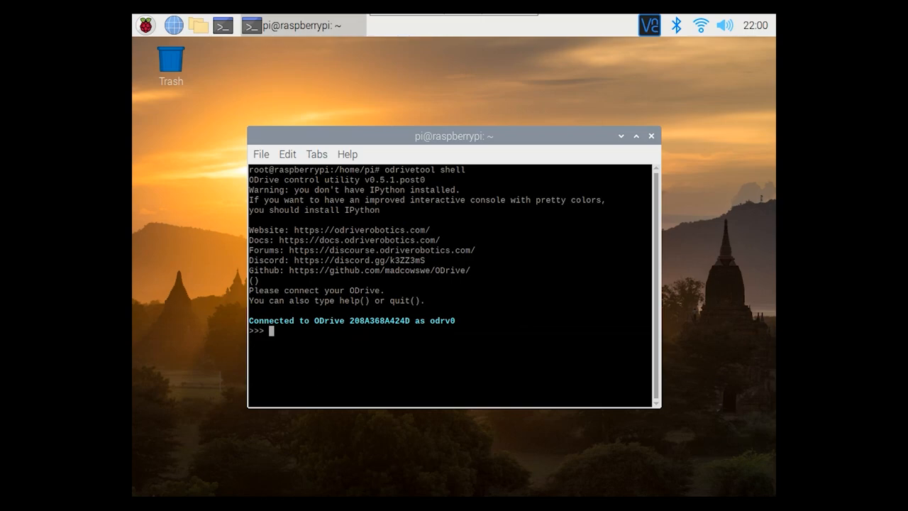
# Run odrv0.erase_configuration() to wipe the ODrive's stored configuration
pyautogui.write('o')
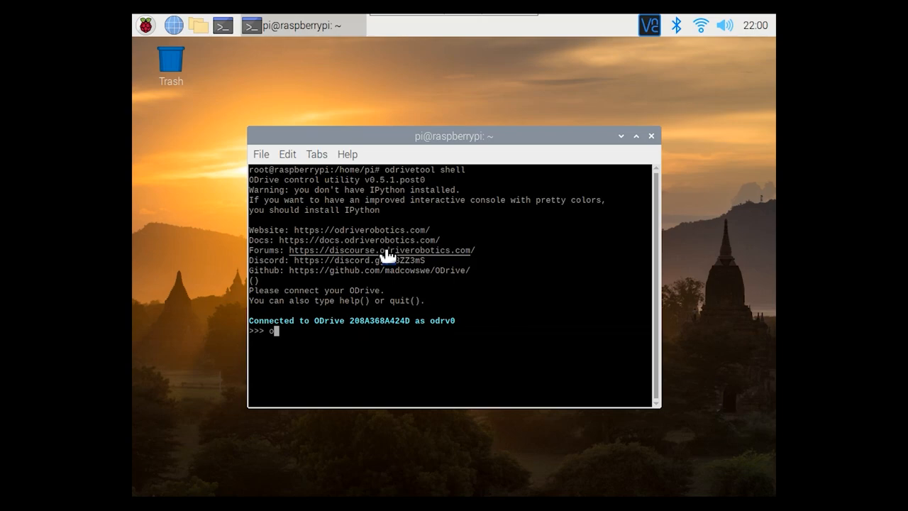
pyautogui.write('drv')
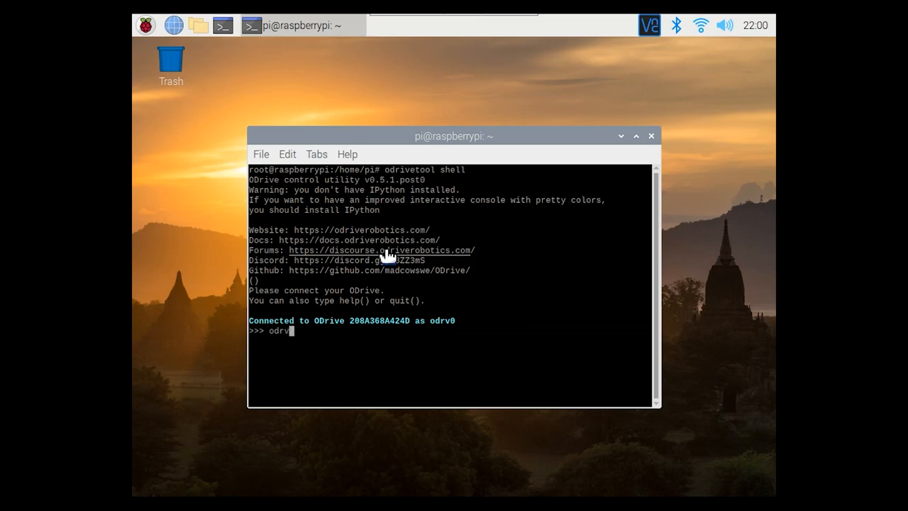
pyautogui.write('.erase')
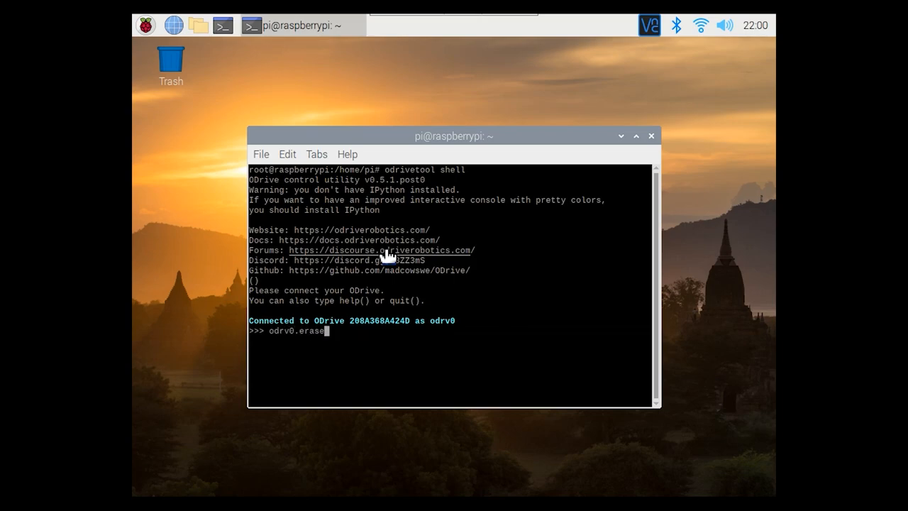
pyautogui.write('_configuration')
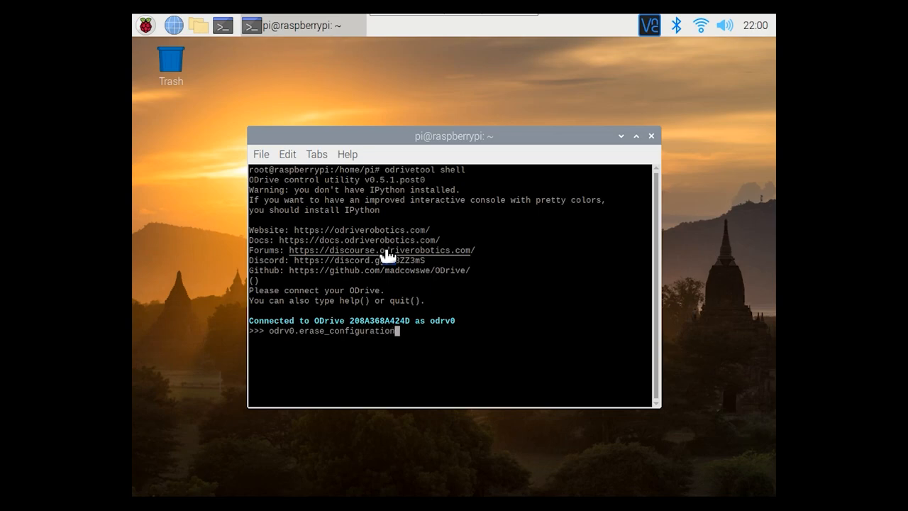
pyautogui.write(')')
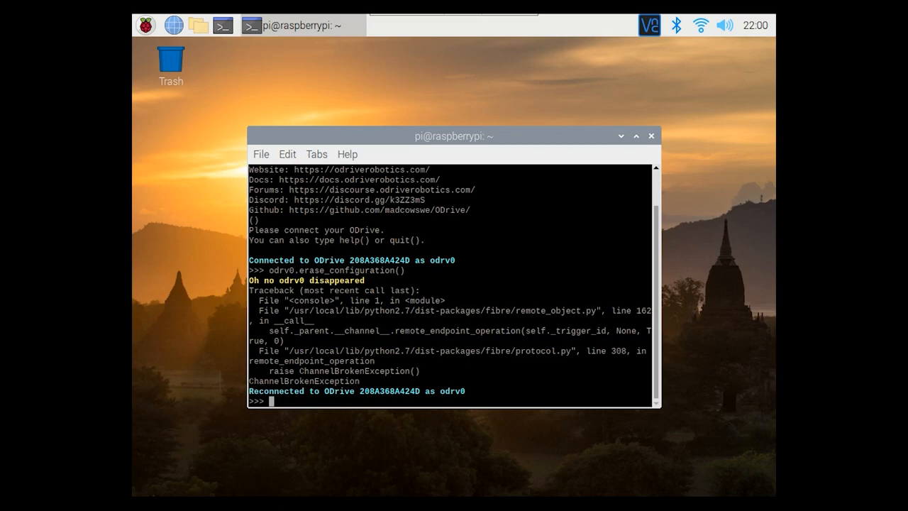
pyautogui.moveTo(324, 408)
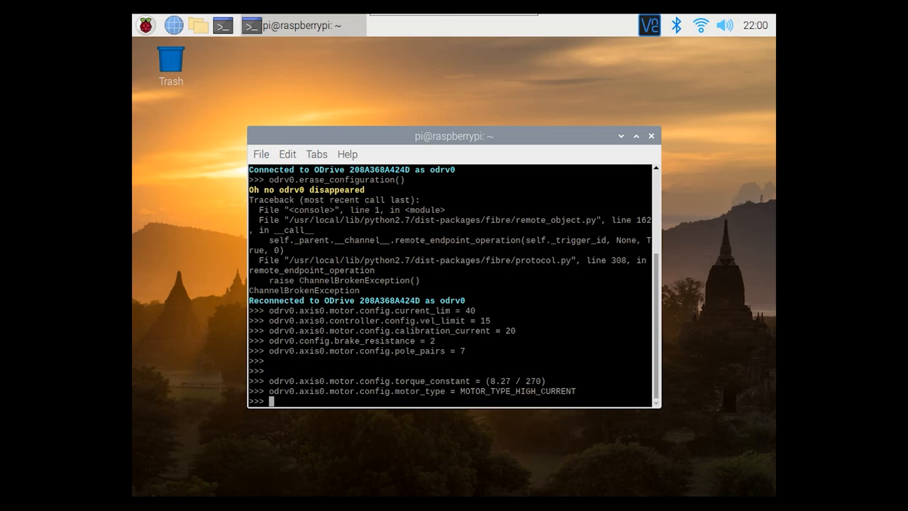
# Enter axis0 motor and encoder settings (7 pole pairs, 8192 CPR, index), then save and reboot
pyautogui.rightClick(317, 407)
pyautogui.write('odrv0.axis0.encoder.config.cpr = 8192')
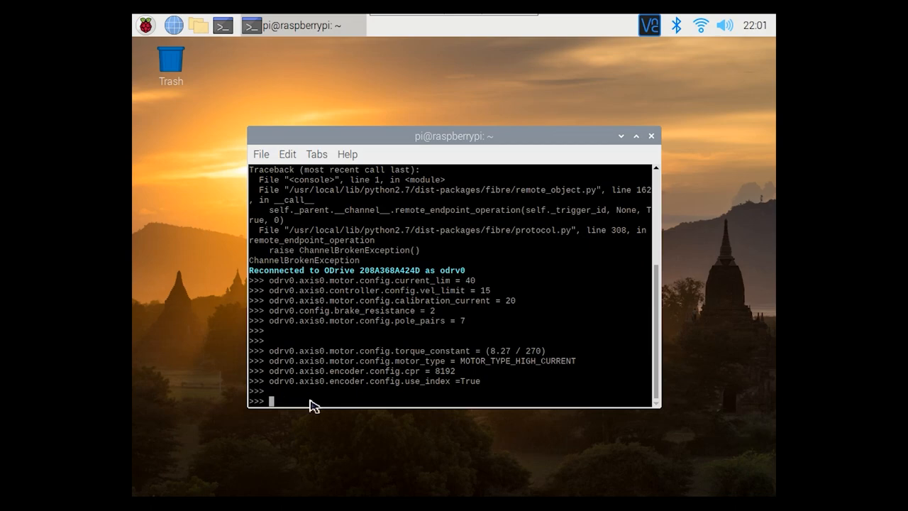
pyautogui.write('odrv0.save_configuration()')
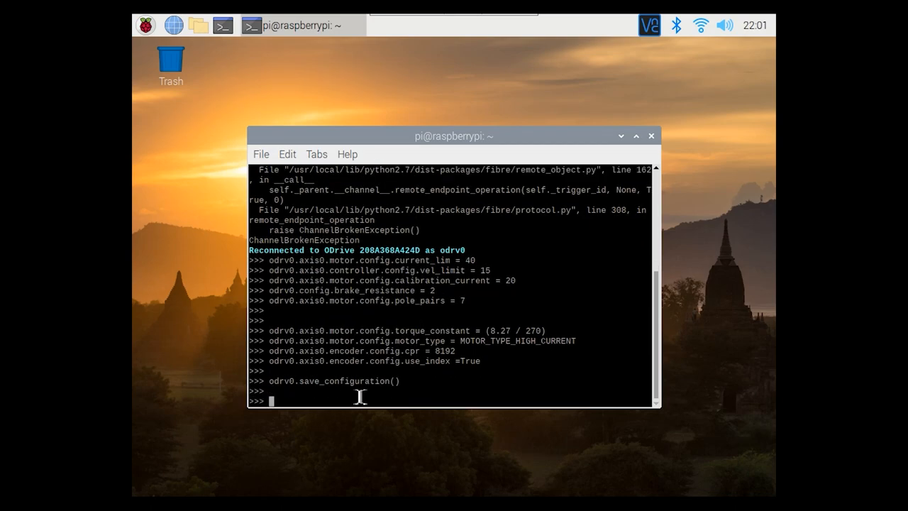
pyautogui.write('odrv0.reboot(')
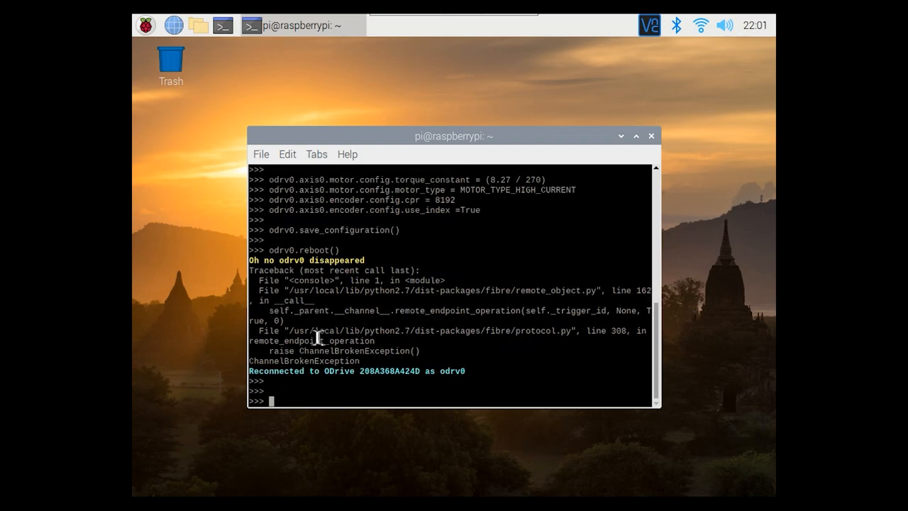
# Set axis0 gains to pos 20.0, vel 0.16, integrator 0.32, and request full calibration
pyautogui.write('odrv0.axis0.controller.config.pos_gain = 20.0')
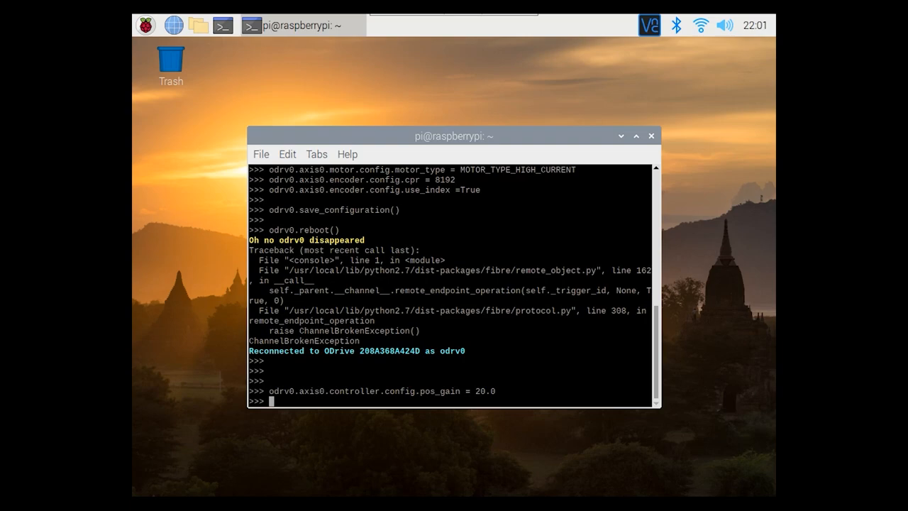
pyautogui.click(261, 154)
pyautogui.write('odrv0.axis0.controller.config.vel_gain = 0.16')
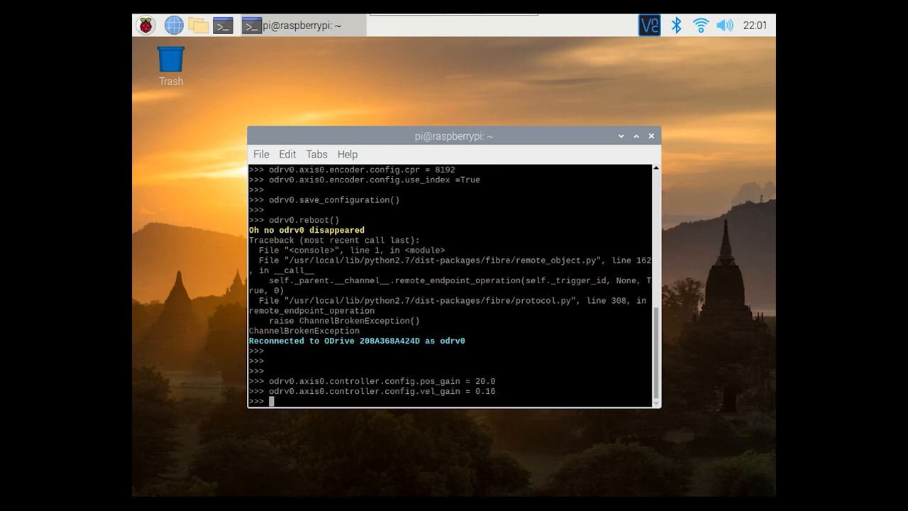
pyautogui.moveTo(371, 344)
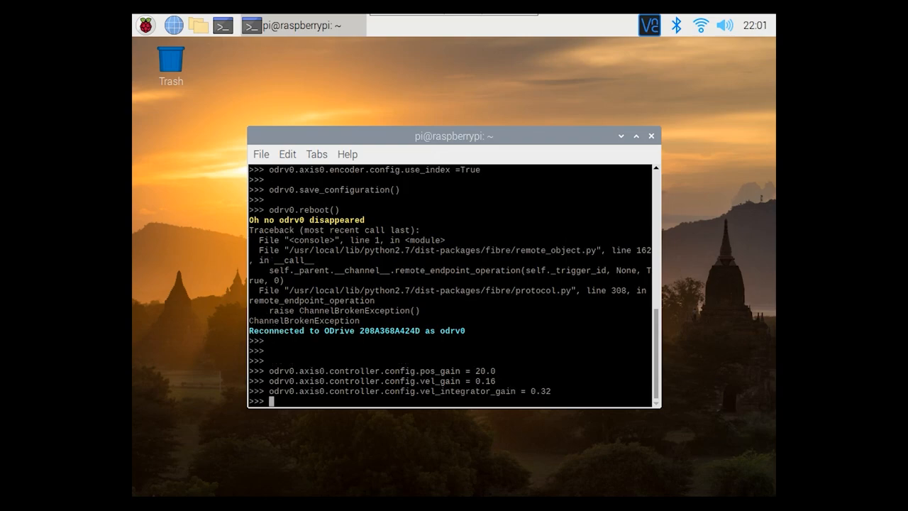
pyautogui.scroll(-3)
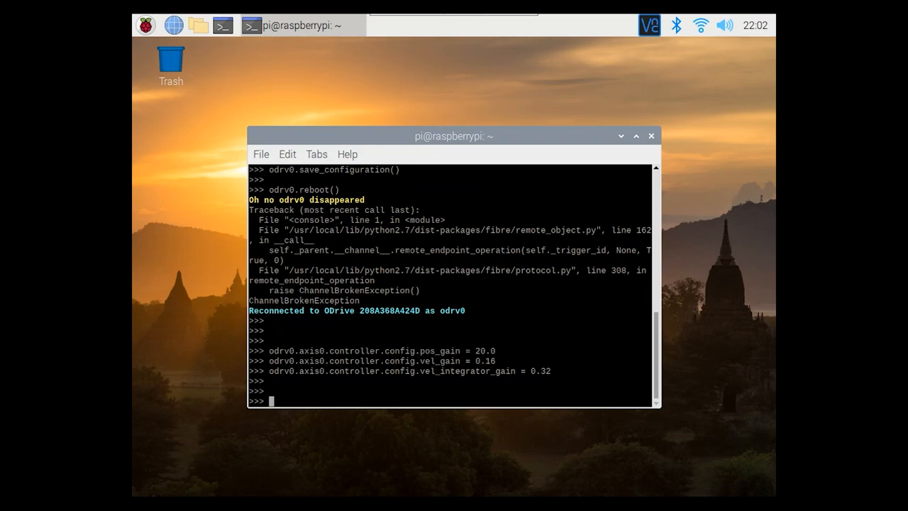
pyautogui.write('odrv0.axis0.requested_state = AXIS_STATE_FULL_CALIBRATION_SEQUENCE')
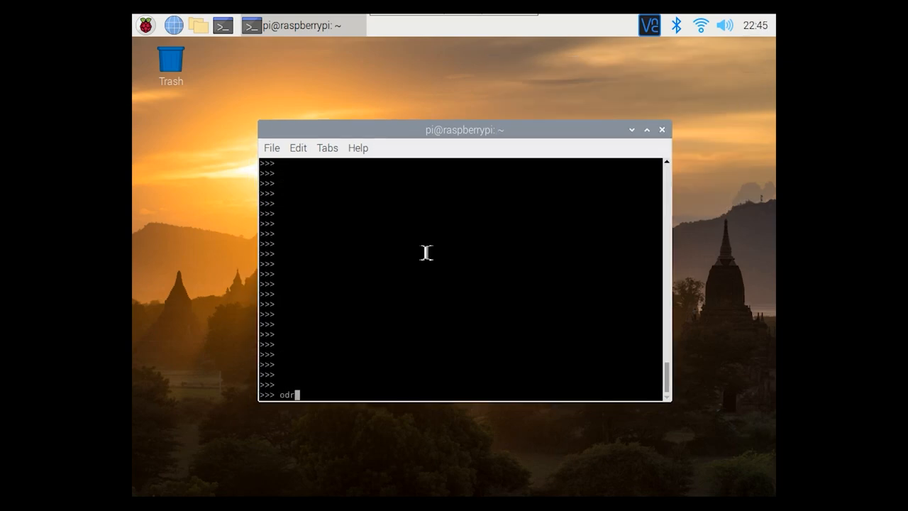
# Request AXIS_STATE_CLOSED_LOOP_CONTROL for axis0
pyautogui.write('v0.axis0.')
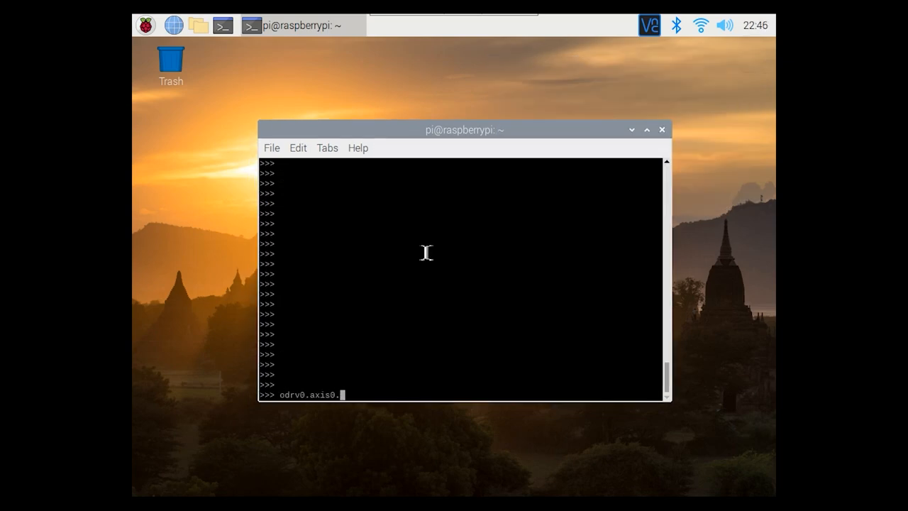
pyautogui.write('requested_state')
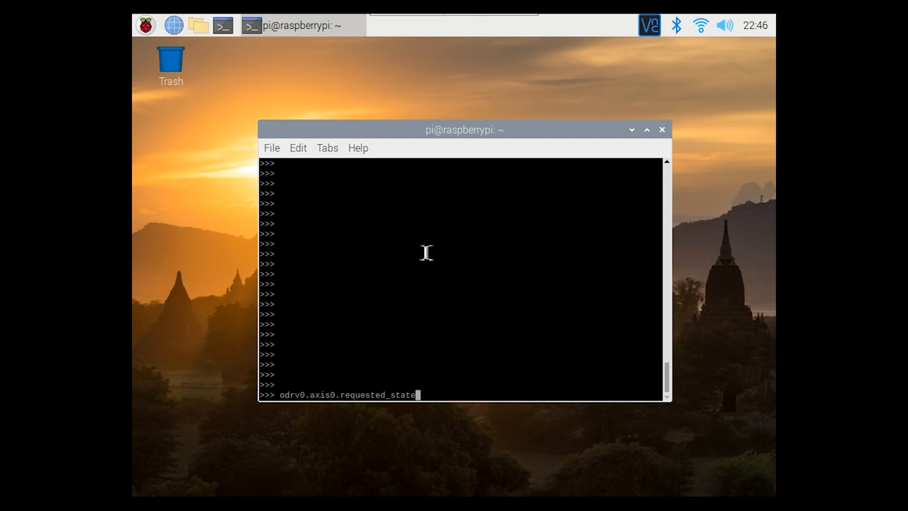
pyautogui.write('= AXIS_STATE_CLO')
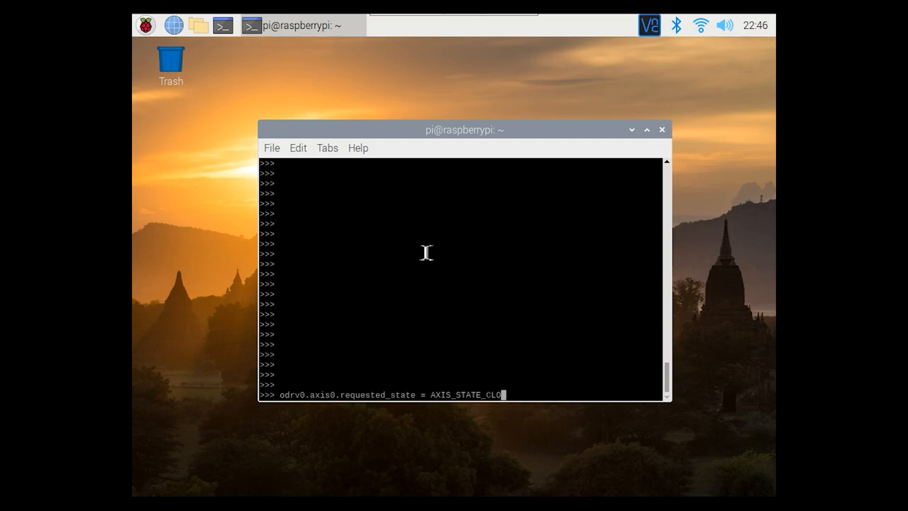
pyautogui.write('SED_LOOP_CONTROL')
pyautogui.write('odrv0.axis0.controller.config.control_mode')
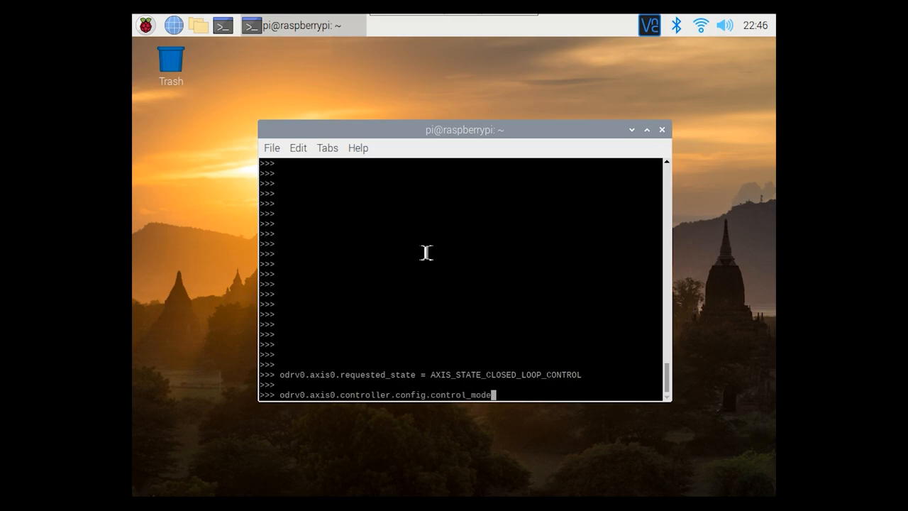
# Switch axis0 to velocity control mode and command input_vel 0.5
pyautogui.write('= CONTOL_MODE_VELOCITY_CONTROL')
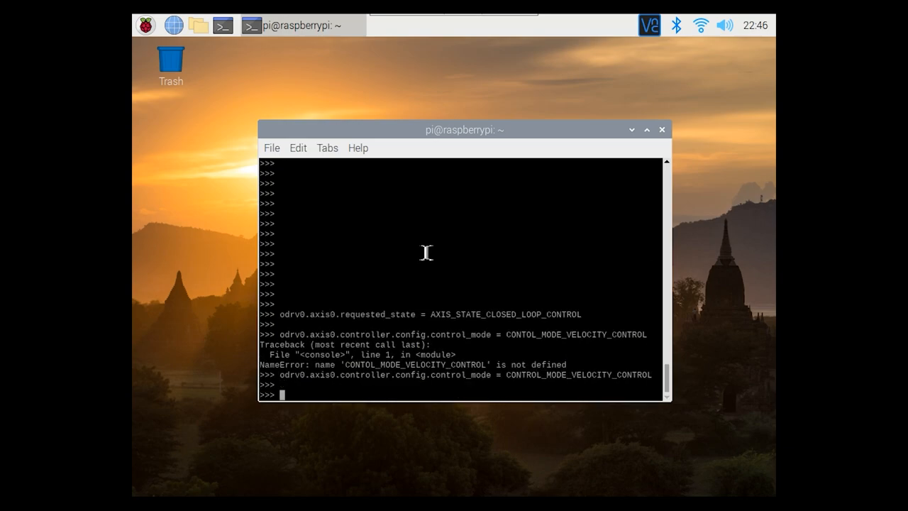
pyautogui.write('odrv0.a')
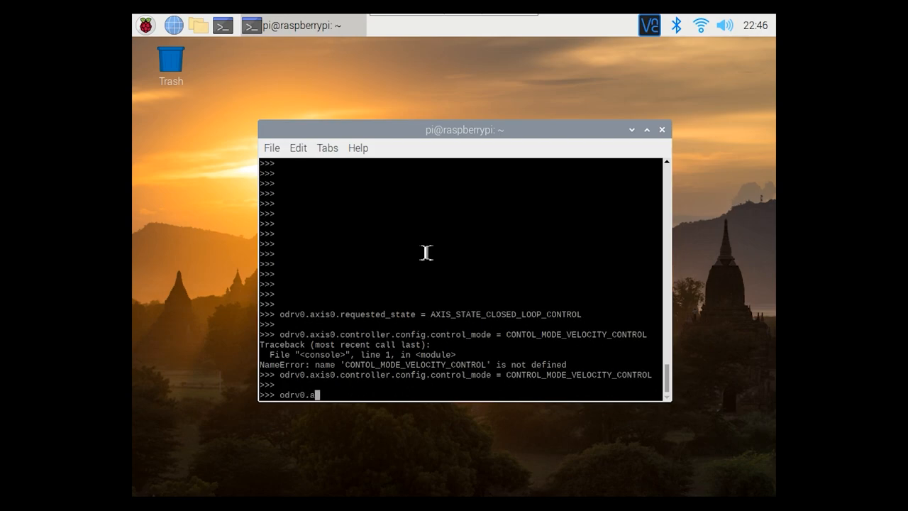
pyautogui.write('xis0.controller.input_vel =')
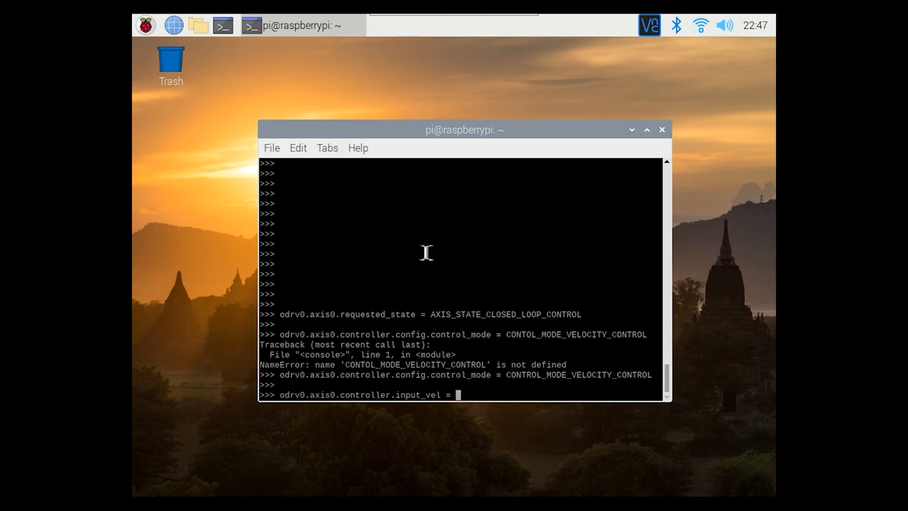
pyautogui.write('0.5')
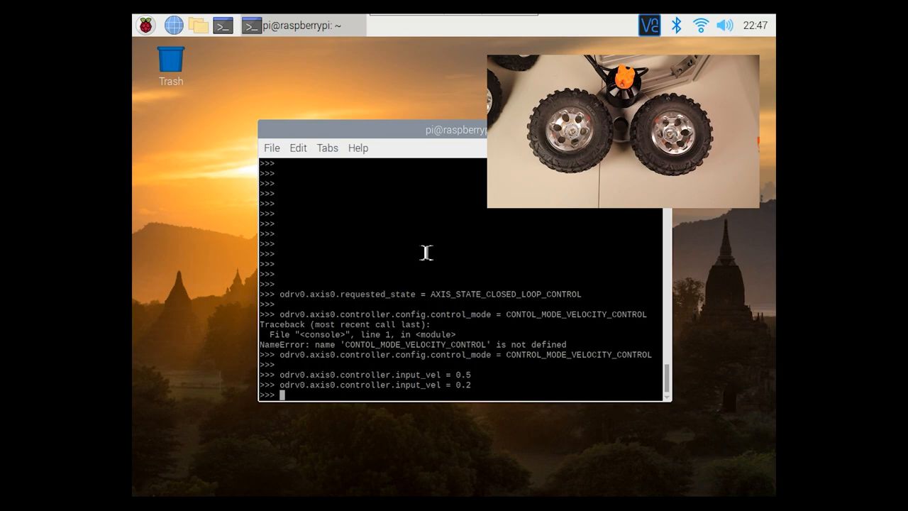
# Stop the motor, mark encoder and motor pre-calibrated, and enable encoder index use
pyautogui.write('odrv0.axis0.controller.input_vel = 0')
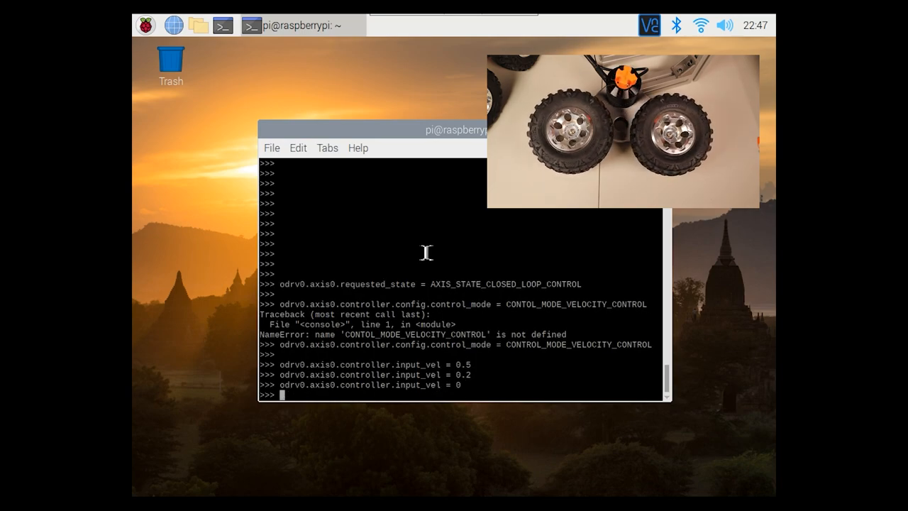
pyautogui.write('odr')
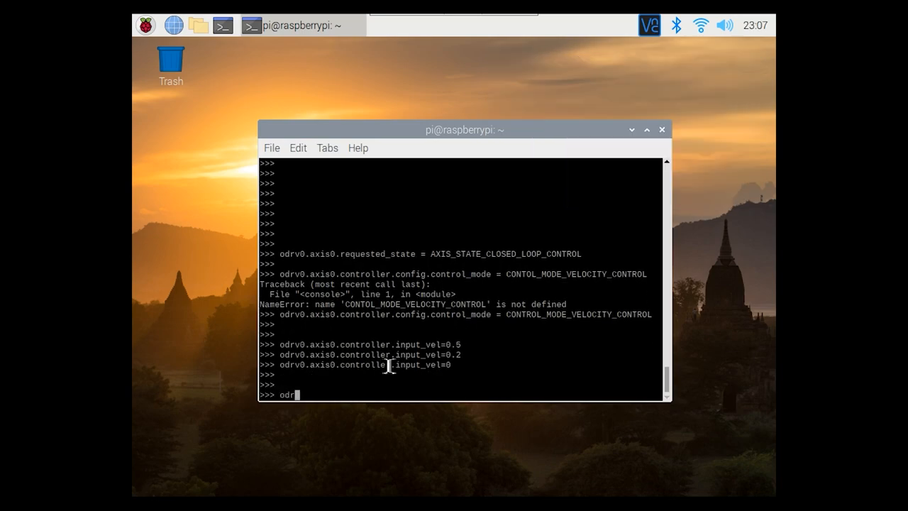
pyautogui.write('v.axis0.encoder.config.pre_calibrated = True')
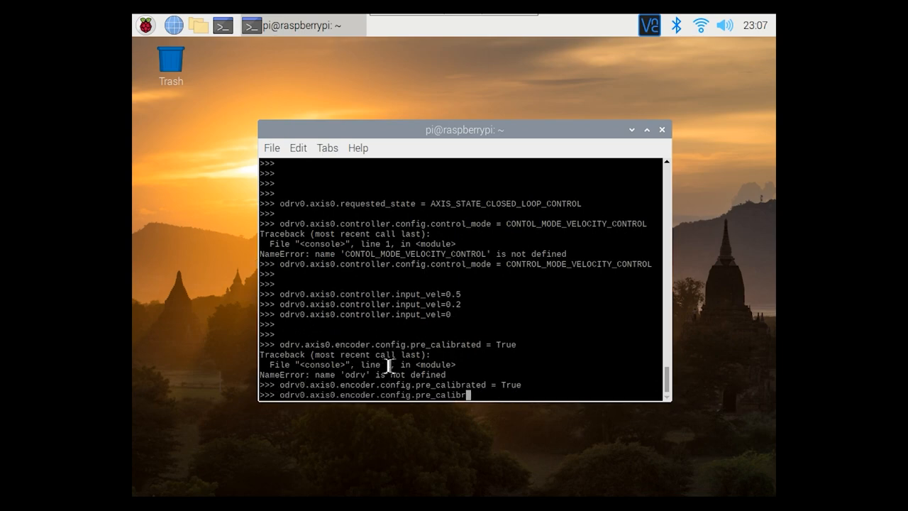
pyautogui.write('use_')
pyautogui.write('odrv0.axis0.motor.config')
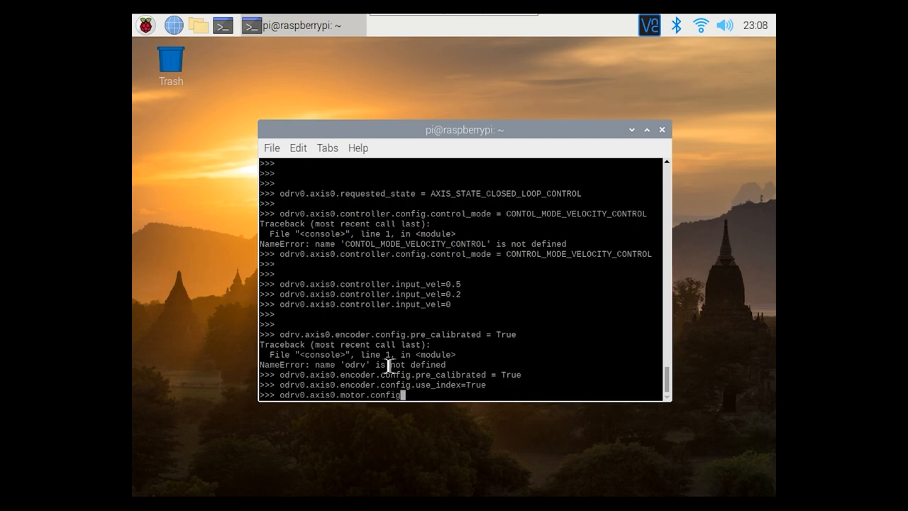
pyautogui.write('.pre_calibrated = True')
pyautogui.write('odrv')
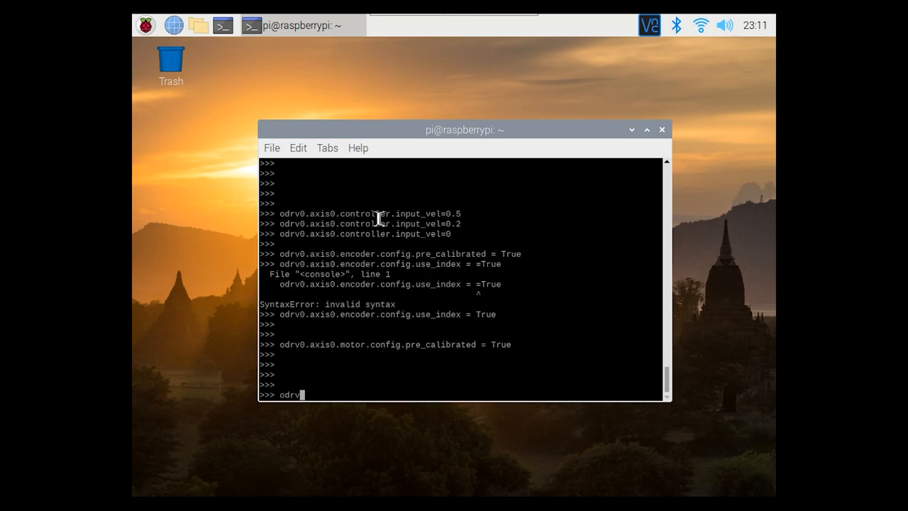
pyautogui.write('0.axis0.controller')
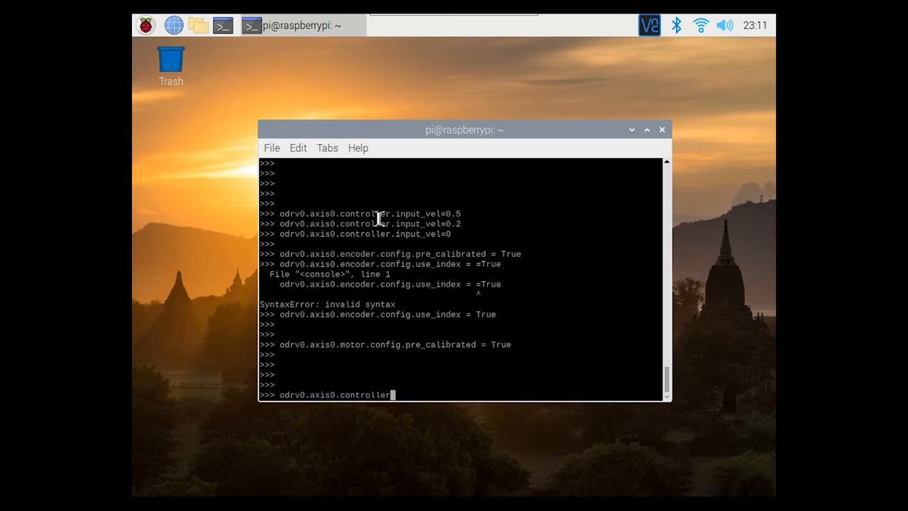
pyautogui.write('.config.control_mode = CONTROL_MODE_POSITION_CONTROL')
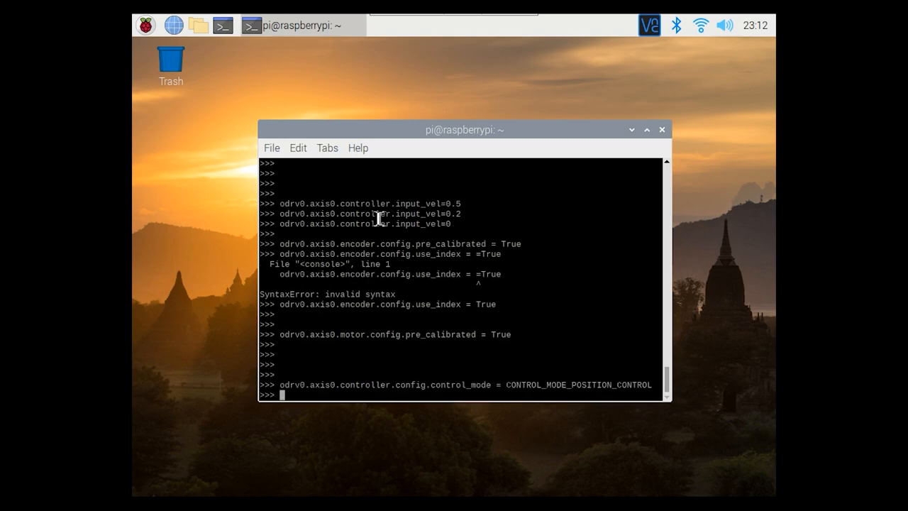
# Set axis0 to position control with passthrough input and request closed-loop control
pyautogui.write('odrv0.axis0.controller.config.cont')
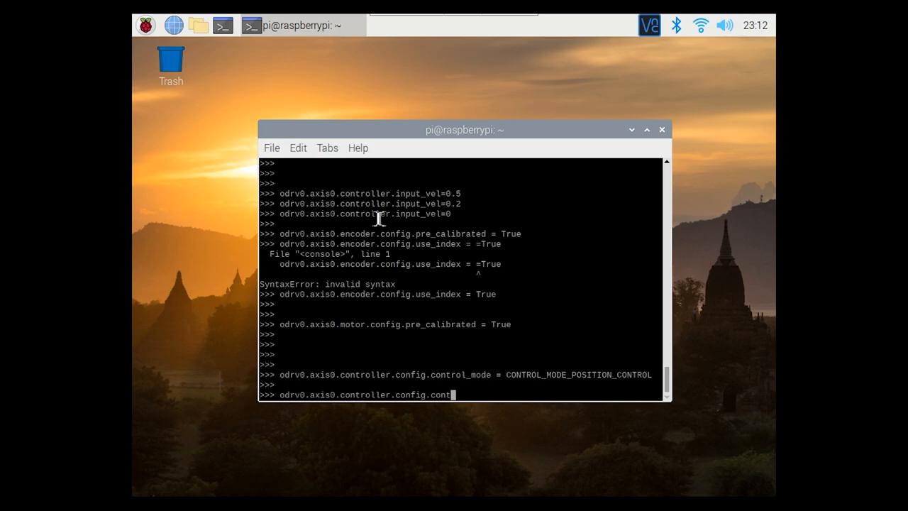
pyautogui.write('input_mode = INPUT_MODE_PASSTHROUGH')
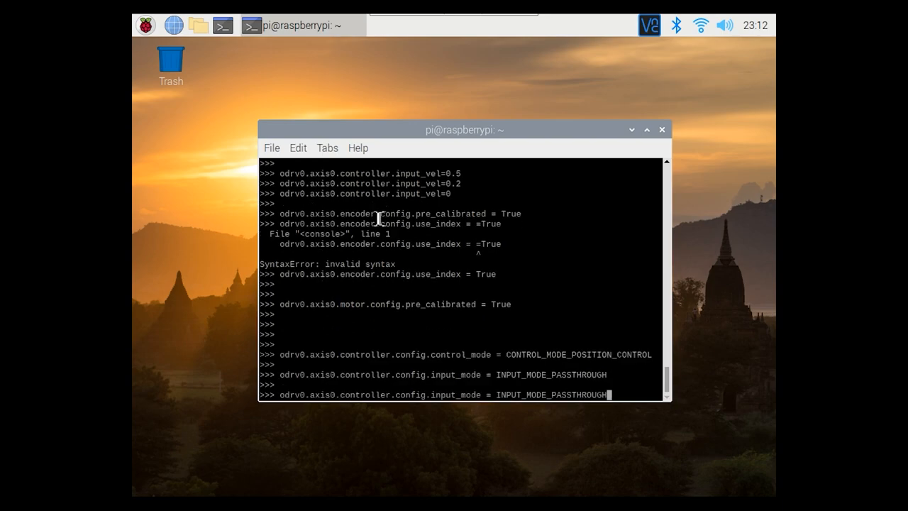
pyautogui.write('odrv0.axis0.requested_state = AXIS_STATE_CLOSED_LOOP_CONTROL')
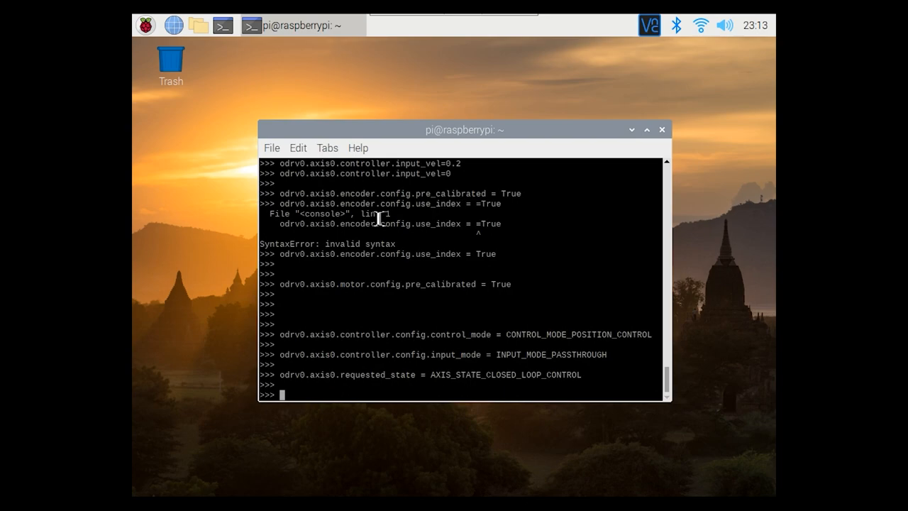
# Set axis0 pos_gain to 200 and vel_integrator_gain to (0.5*10*0.32/2)*10
pyautogui.write('odrv0.axis0.requested_sta')
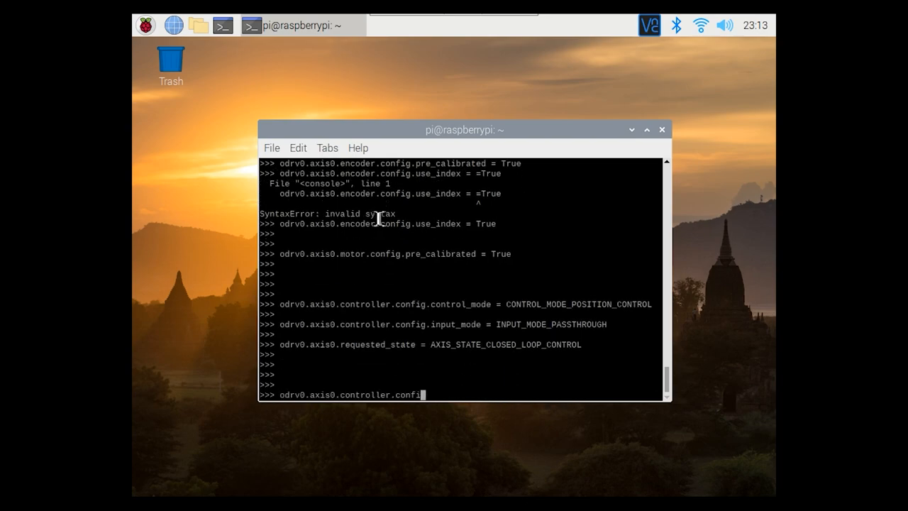
pyautogui.write('.pos_gaa')
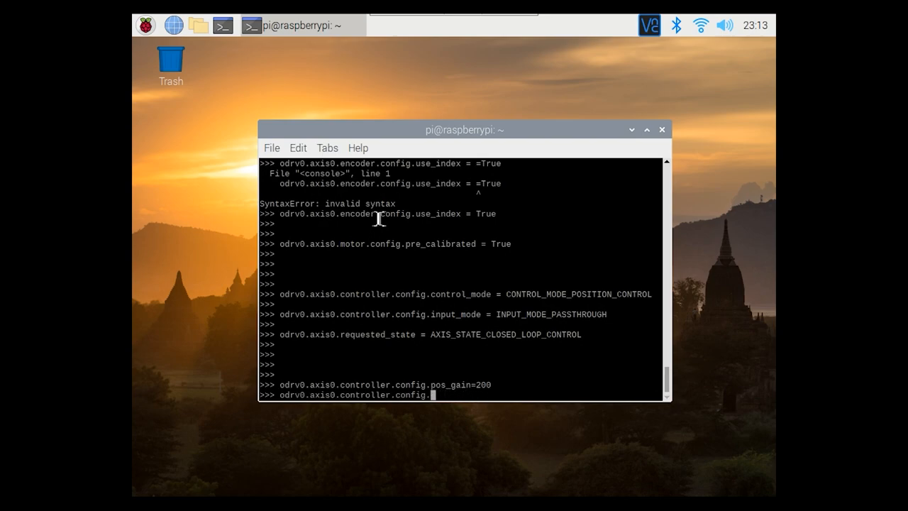
pyautogui.write('vel_')
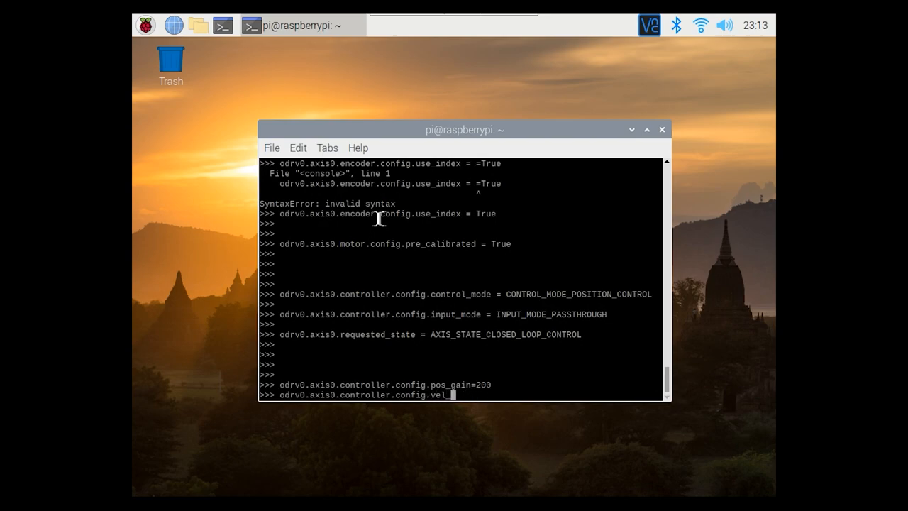
pyautogui.write('integrator_gain = (0.5')
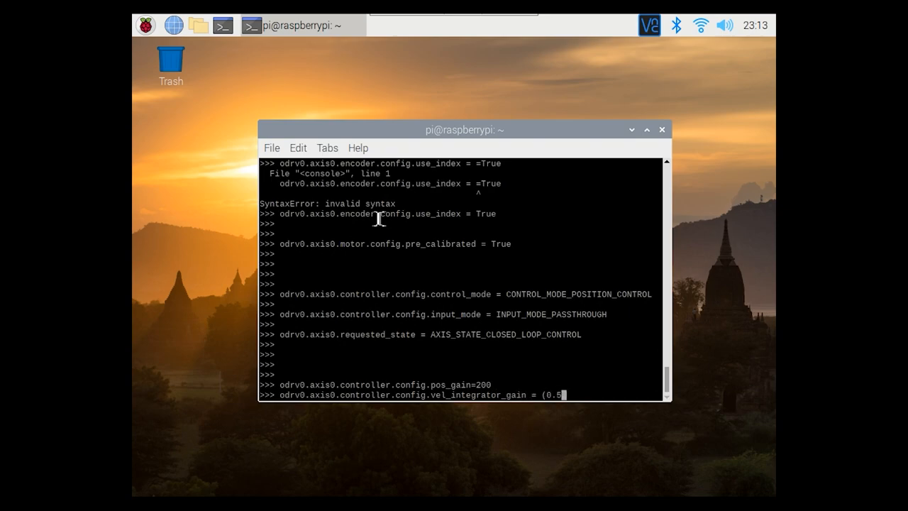
pyautogui.write('* 10 *')
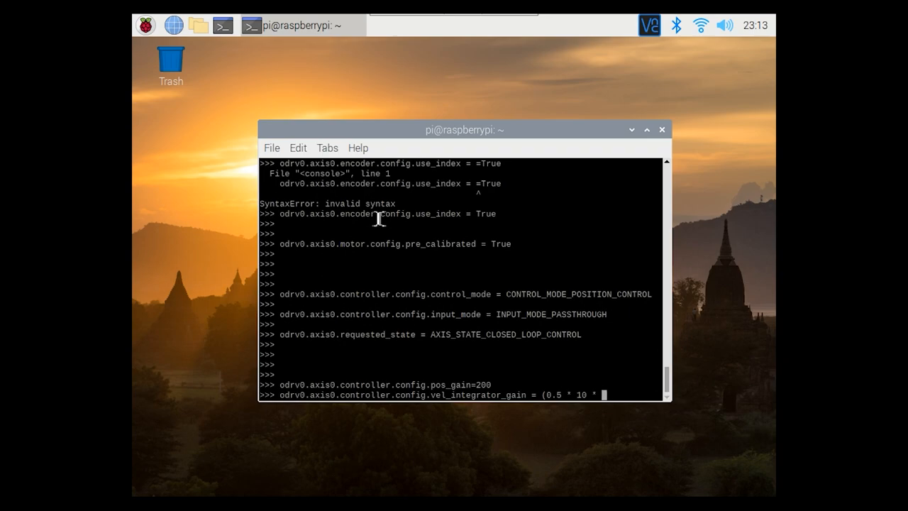
pyautogui.write('0.32/')
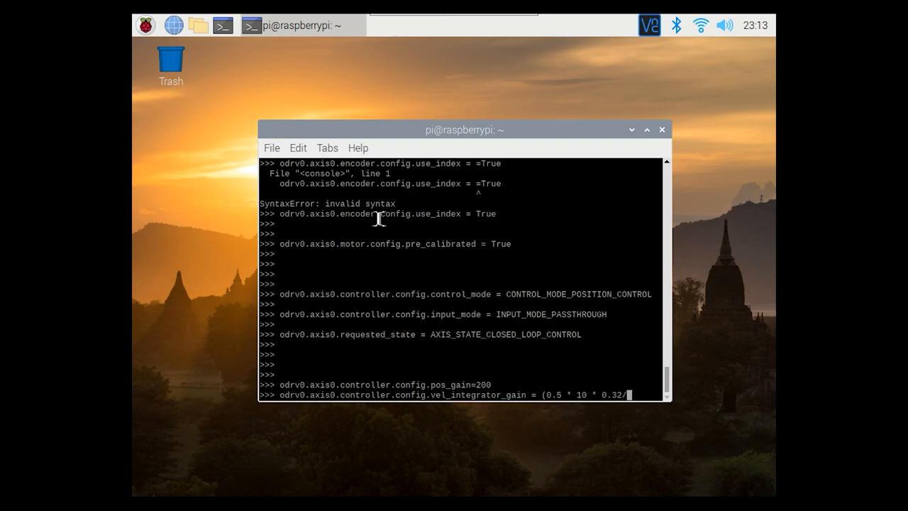
pyautogui.write('2)*10')
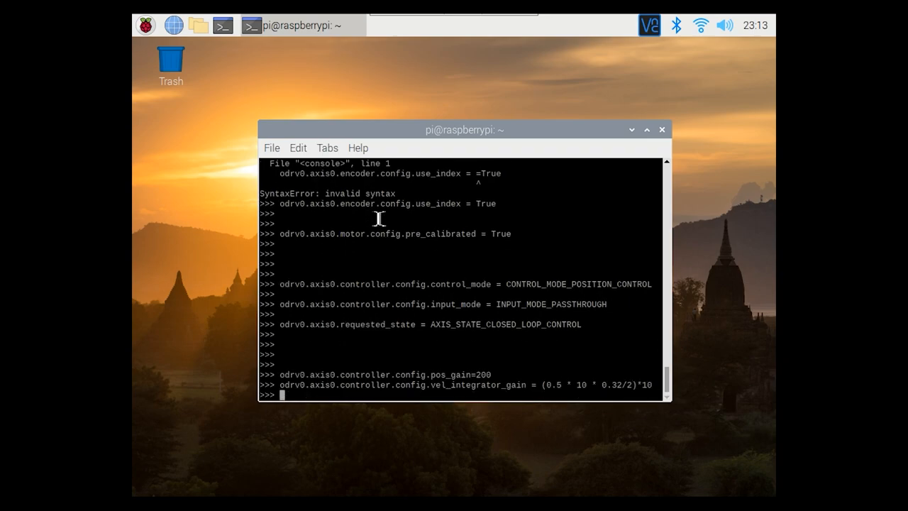
pyautogui.scroll(-3)
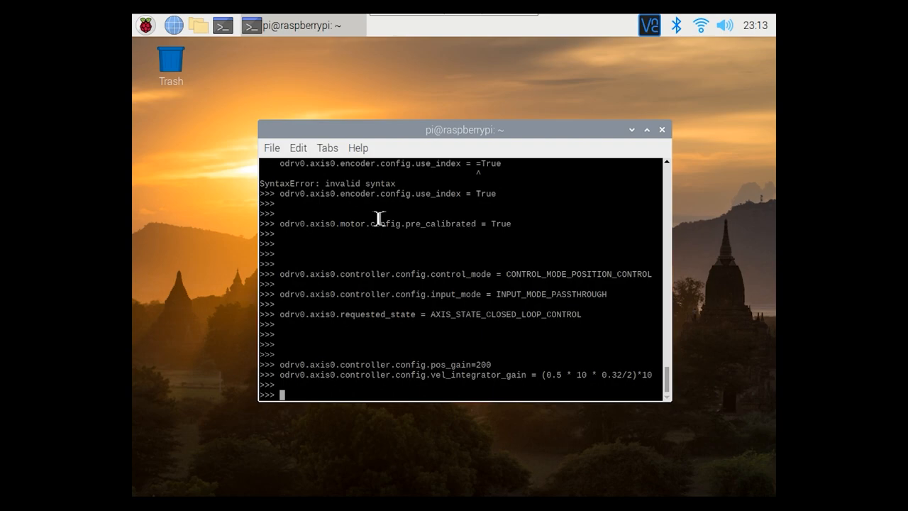
pyautogui.write('odrv0.axis0.controller.config.vel_integrator_gain = (0.5 *')
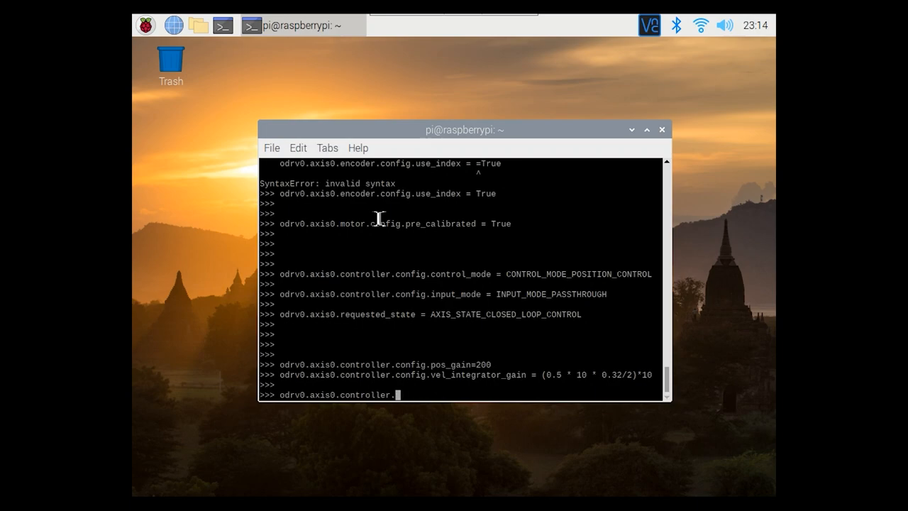
# Start axis0's anticogging calibration with start_anticogging_calibration()
pyautogui.write('start_')
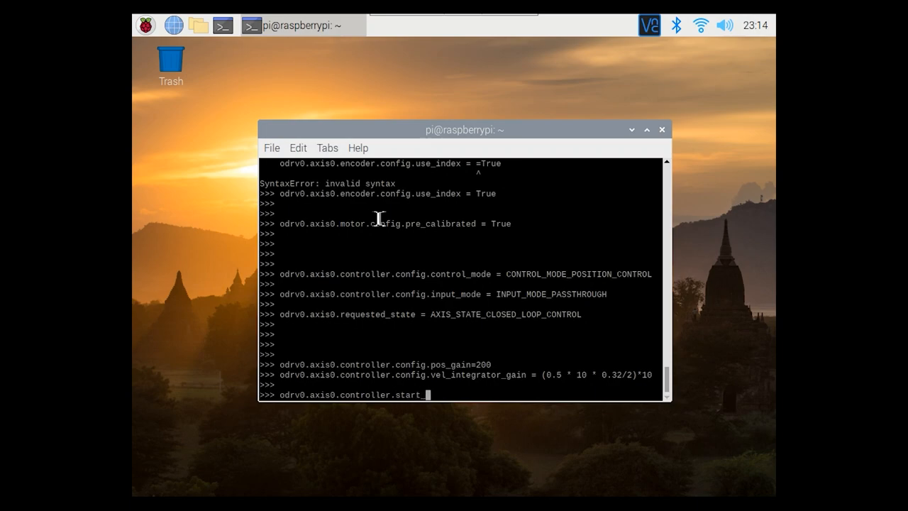
pyautogui.write('anticogging')
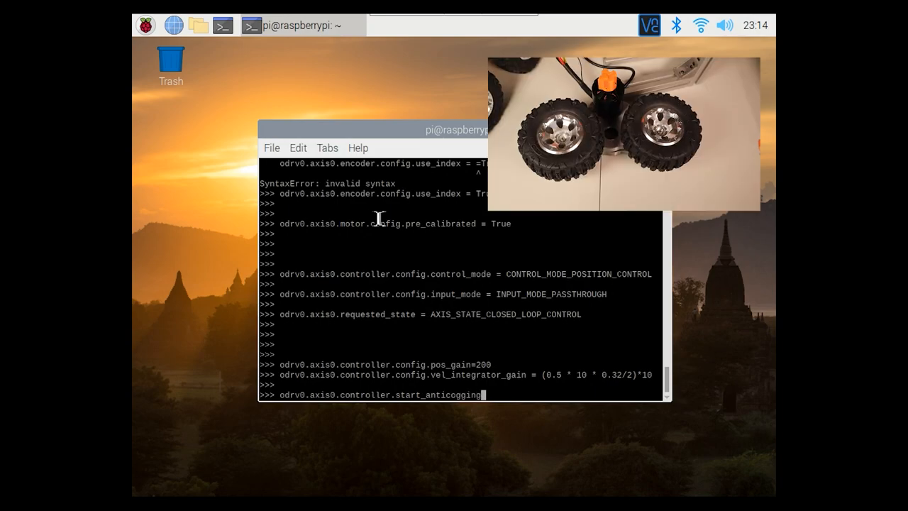
pyautogui.write('_c')
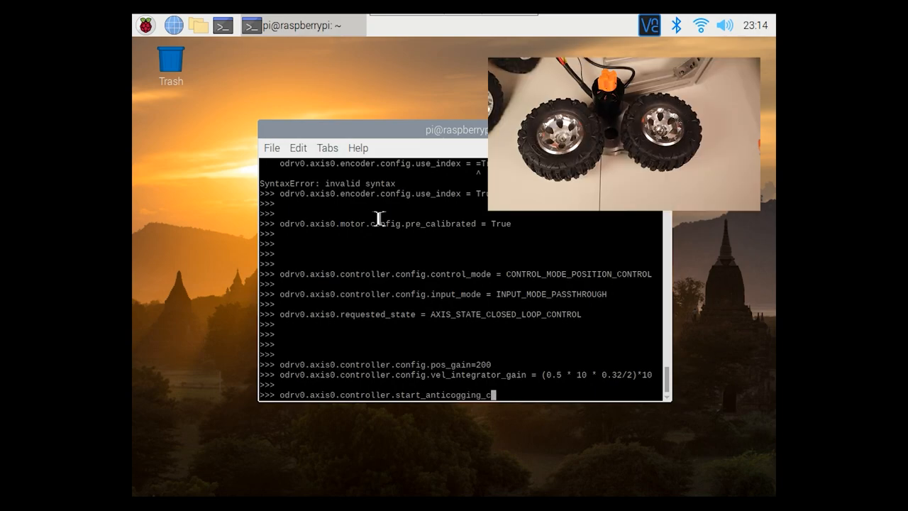
pyautogui.write('alibration(')
pyautogui.write('odrv0.axis0.controller.')
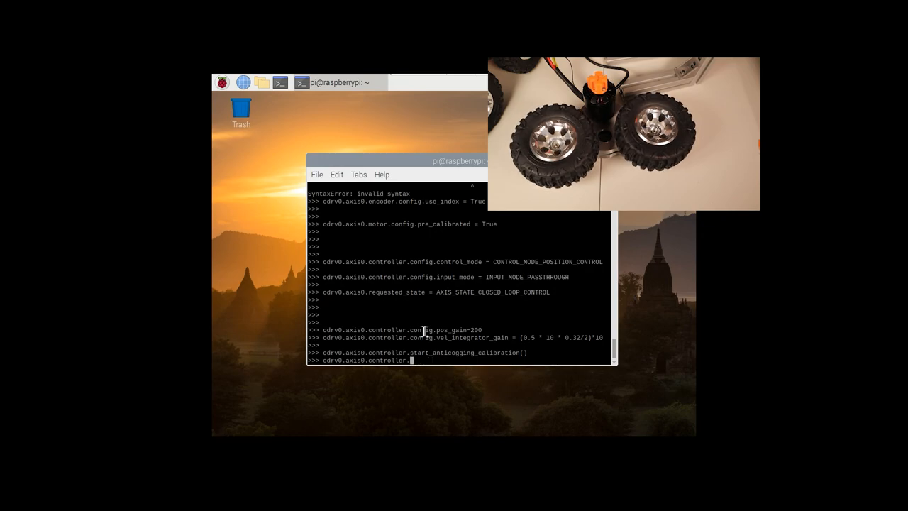
# Query anticogging.calib_anticogging until it reports False
pyautogui.write('config')
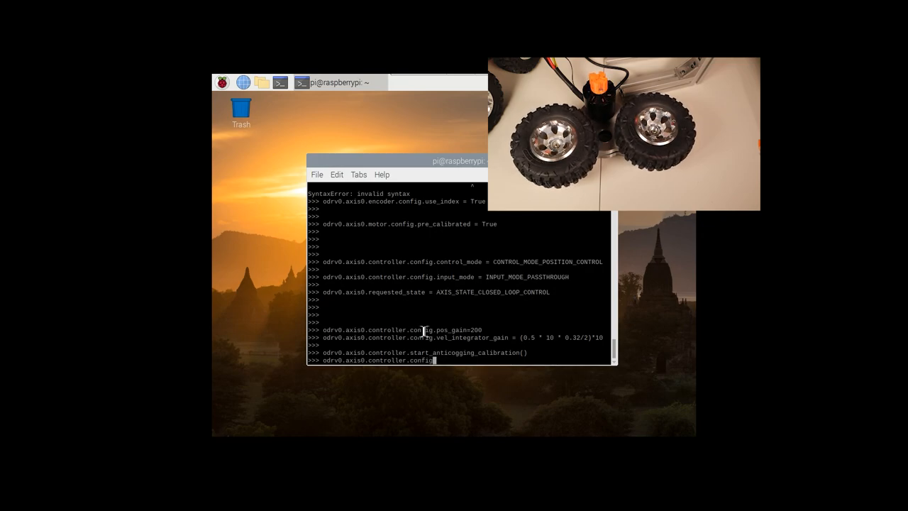
pyautogui.write('.anticogging')
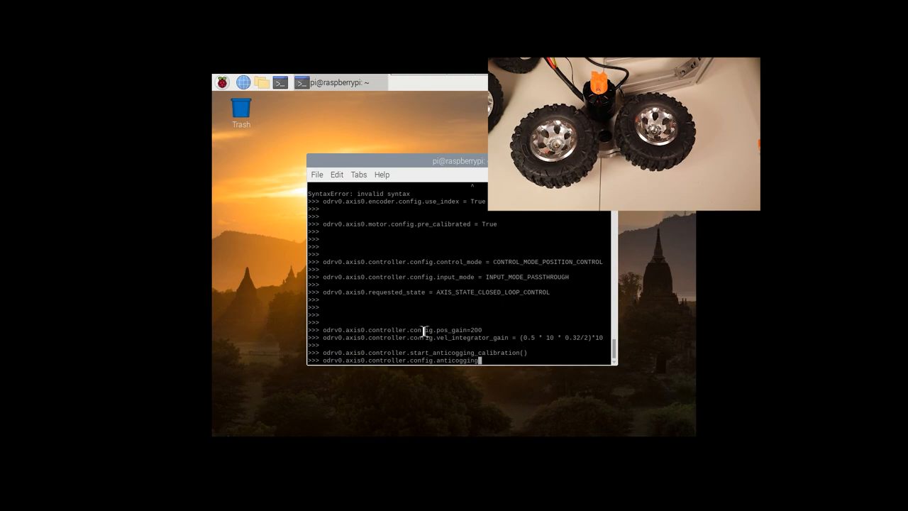
pyautogui.write('calib_anticogging')
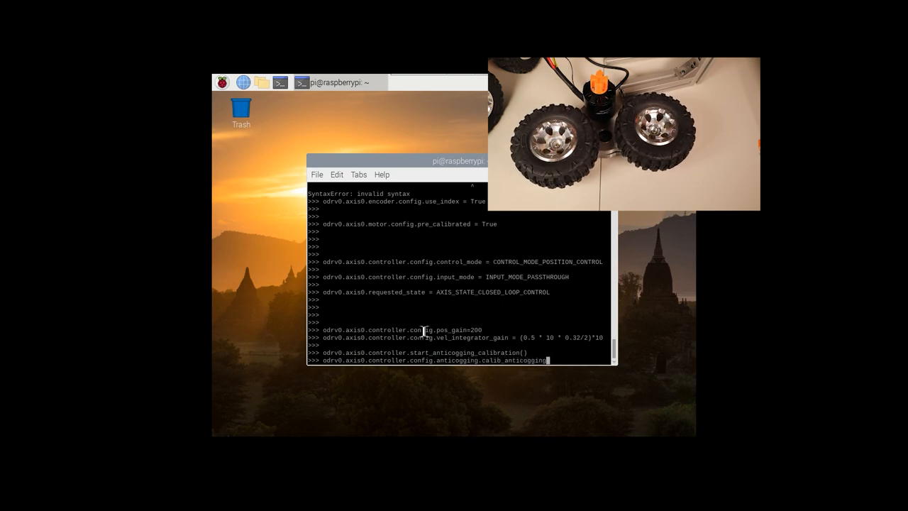
pyautogui.press('enter')
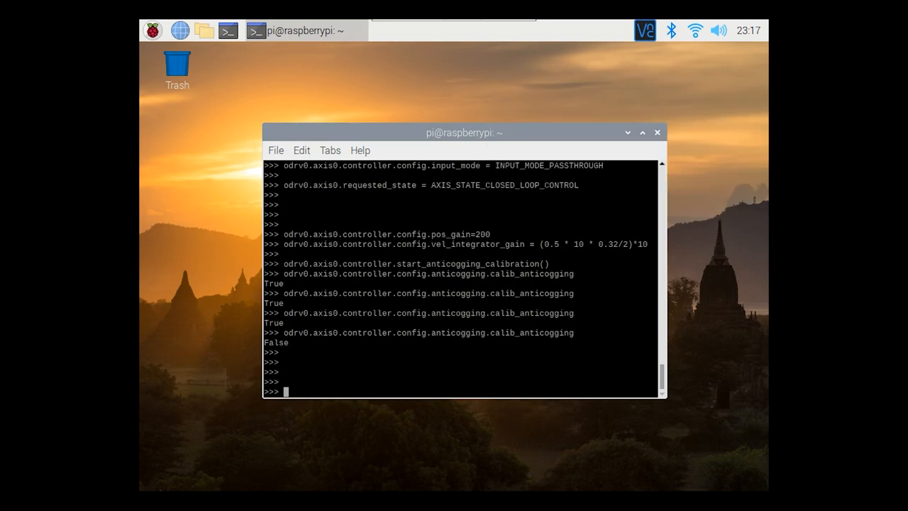
# Mark anticogging pre-calibrated, set pos_gain 15 and lower integrator gain, then save and reboot
pyautogui.write('odrv0.axis0.controller.config.anticogging.calib_anti')
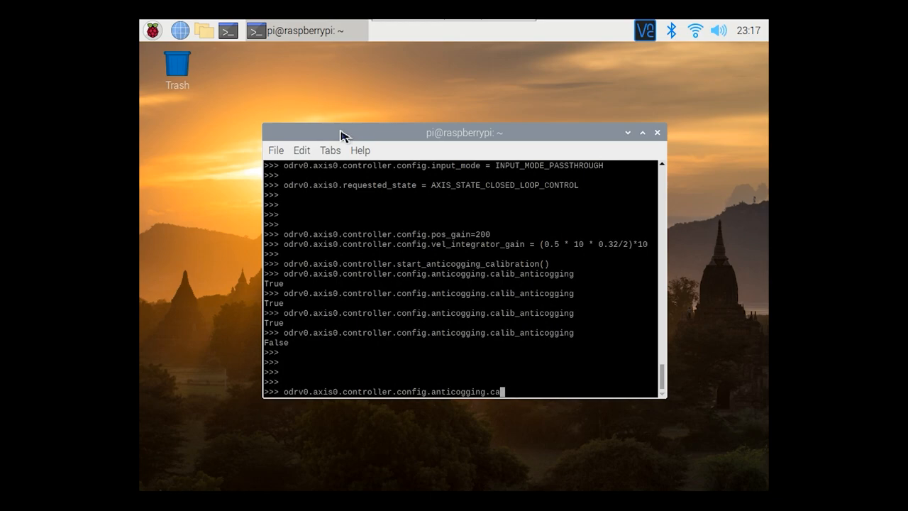
pyautogui.write('pre_')
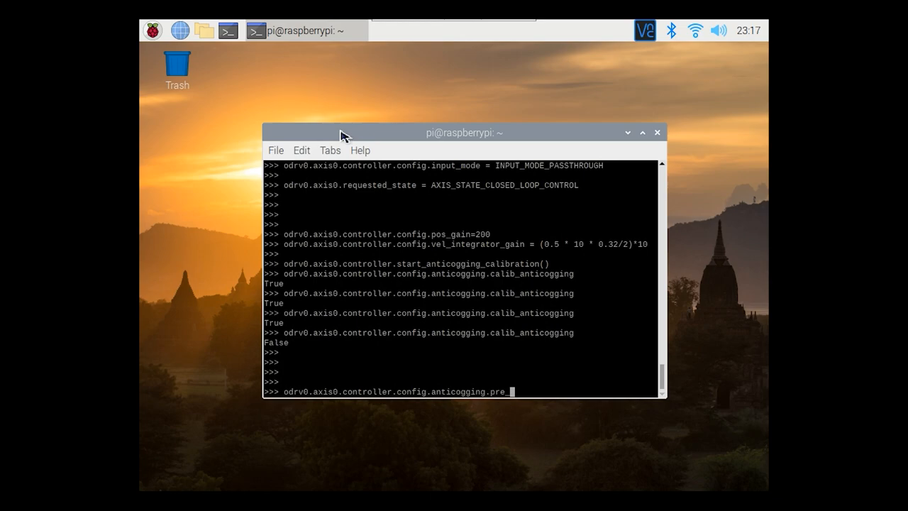
pyautogui.write('calibrated')
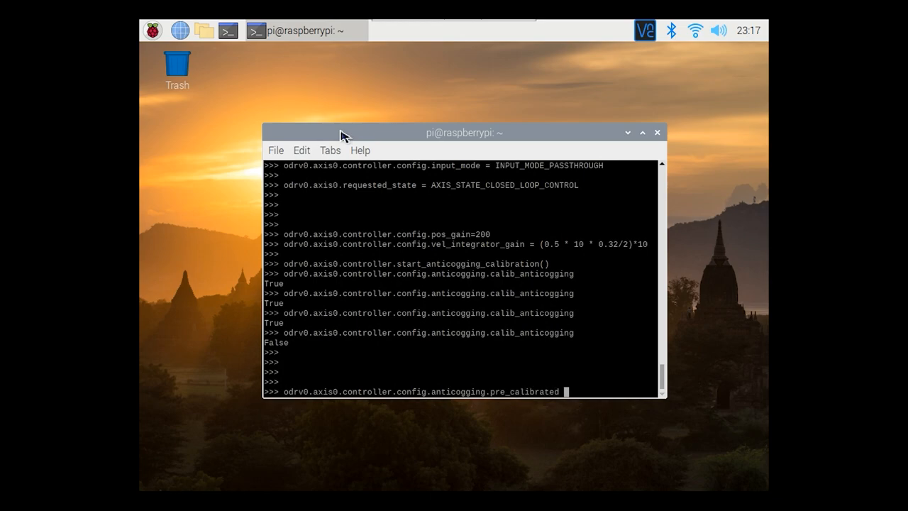
pyautogui.write('= True')
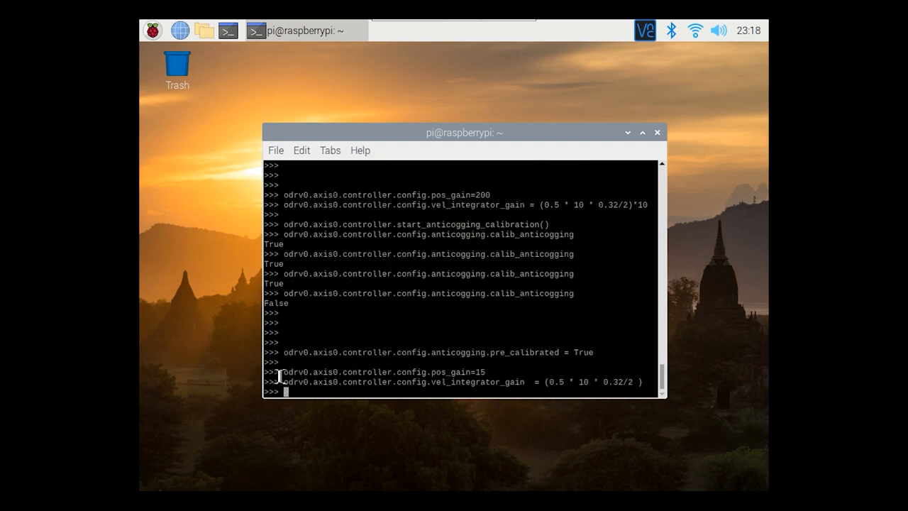
pyautogui.write('odrv0.save_configuration(')
pyautogui.write('odrv0.reboot()')
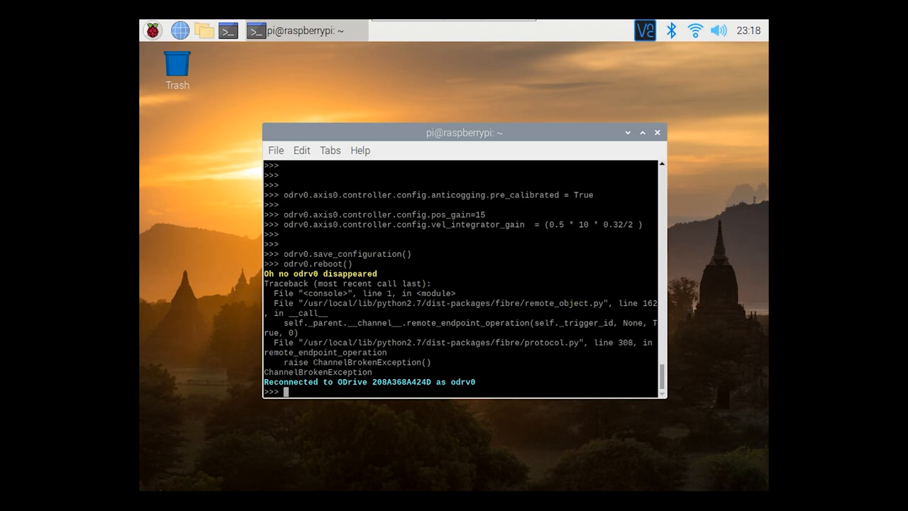
pyautogui.moveTo(440, 395)
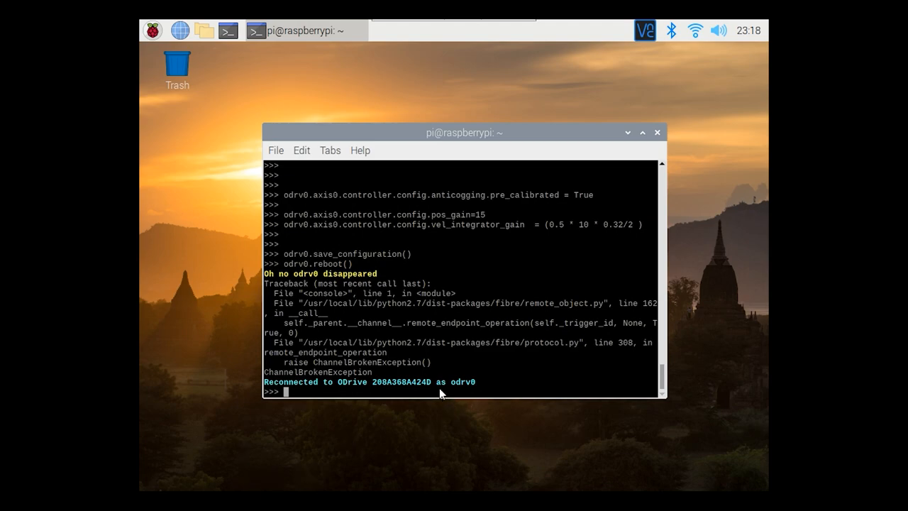
# Run axis0 encoder index search, spin at input_vel 0.2, then set velocity back to 0
pyautogui.write('odrv0.axis0.requested_state = AXIS_STATE_ENCODER_INDEX_SEARCH')
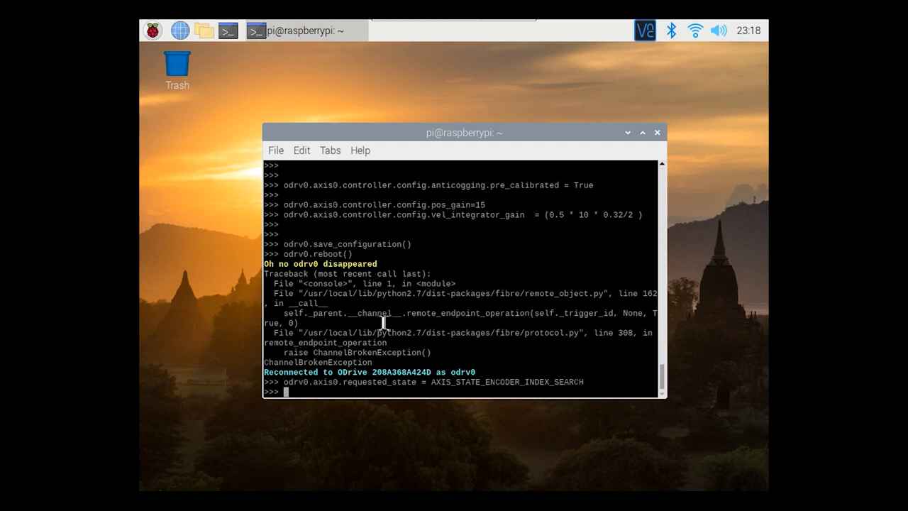
pyautogui.moveTo(395, 383)
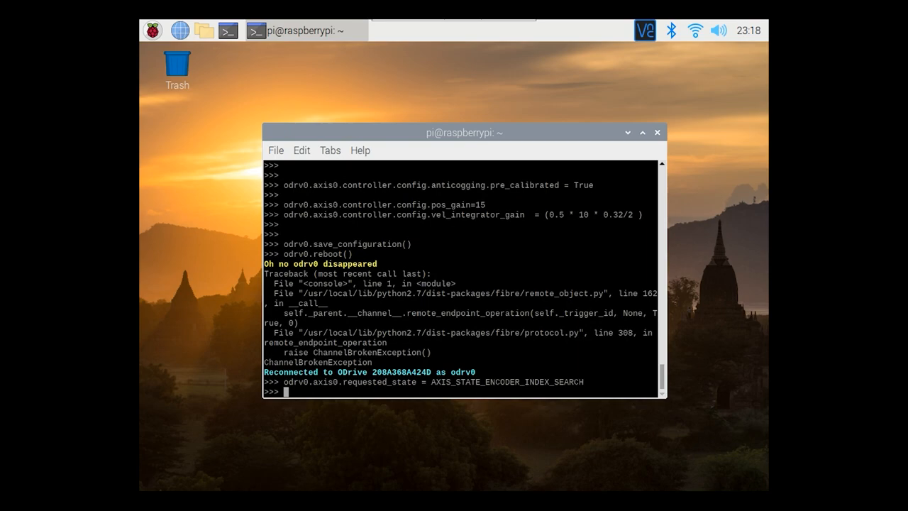
pyautogui.moveTo(394, 354)
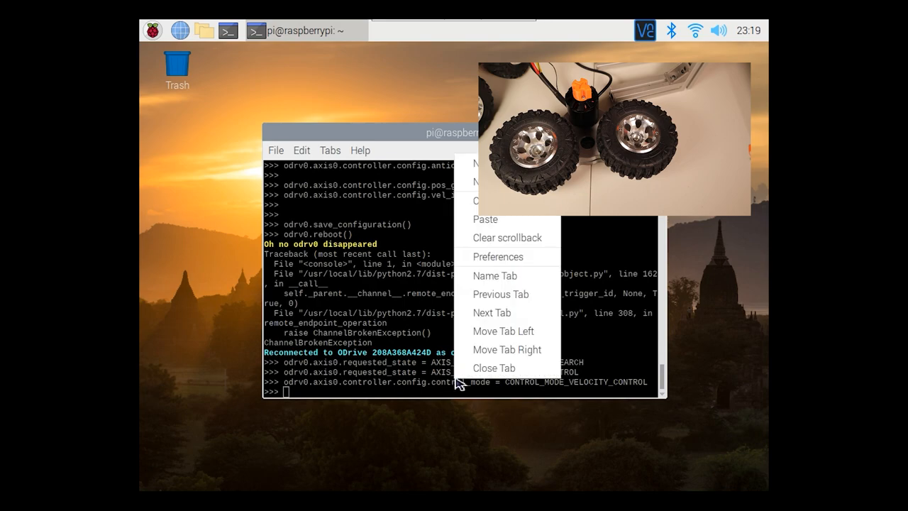
pyautogui.write('odrv0.axis0.controller.input_vel = 0.2')
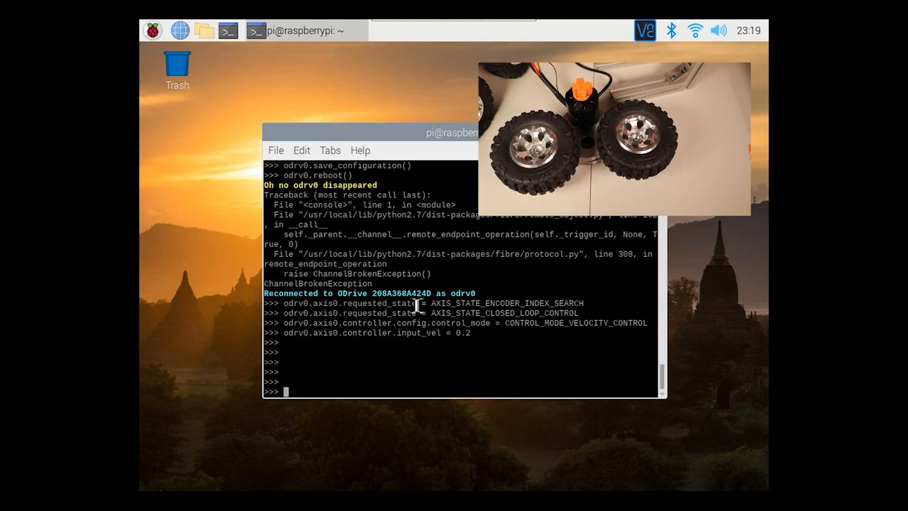
pyautogui.write('odrv0.axis0.controller.input_vel = 0.')
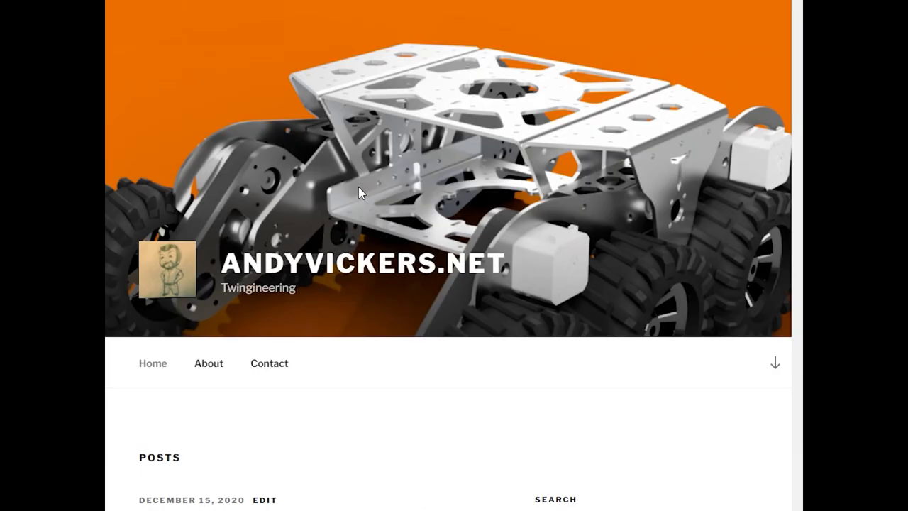
# Scroll through the Arduino RC Controller Input – Part 1 post down to the Arduino MEGA section
pyautogui.scroll(-3)
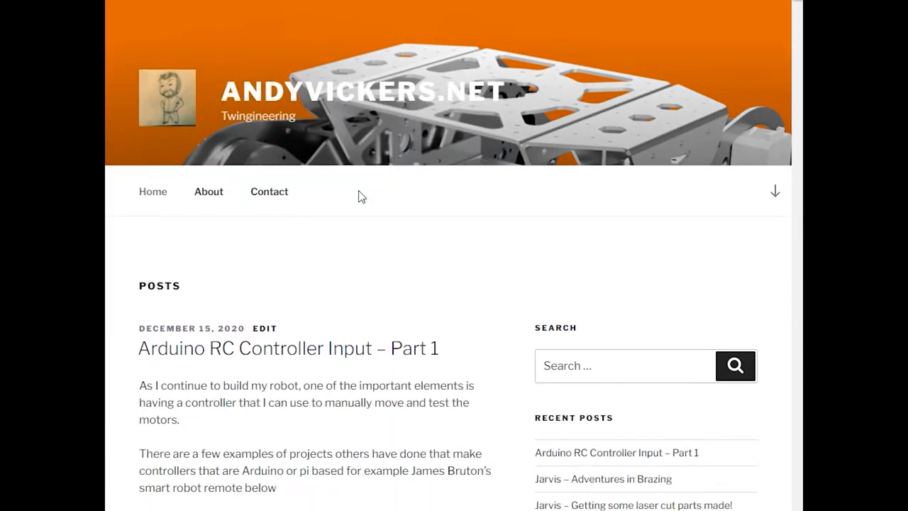
pyautogui.scroll(-3)
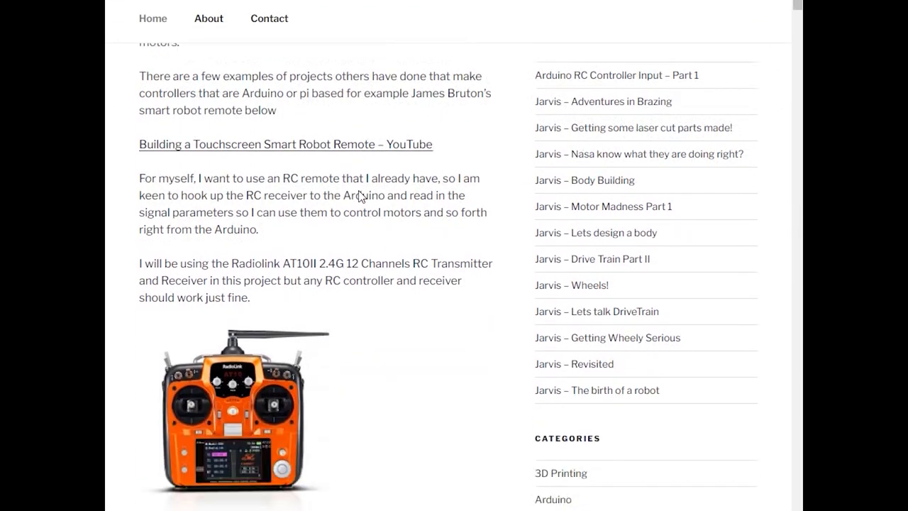
pyautogui.scroll(-3)
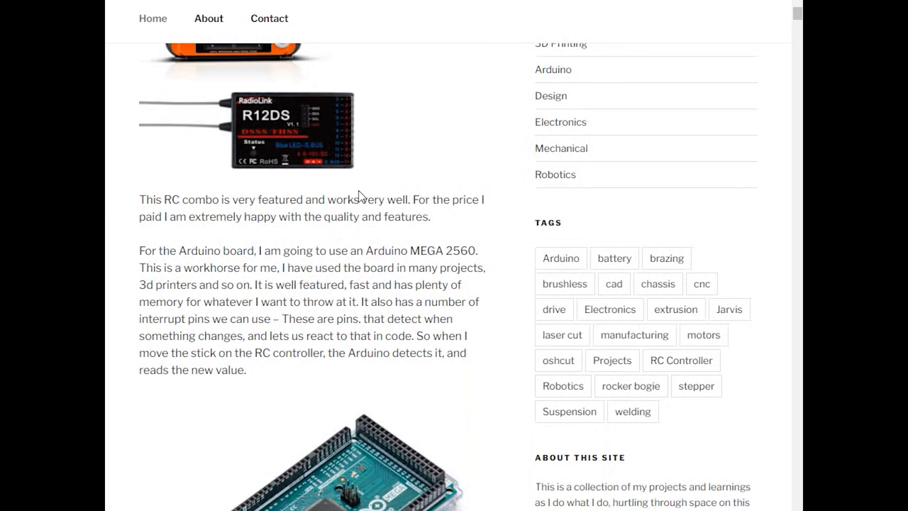
pyautogui.scroll(-3)
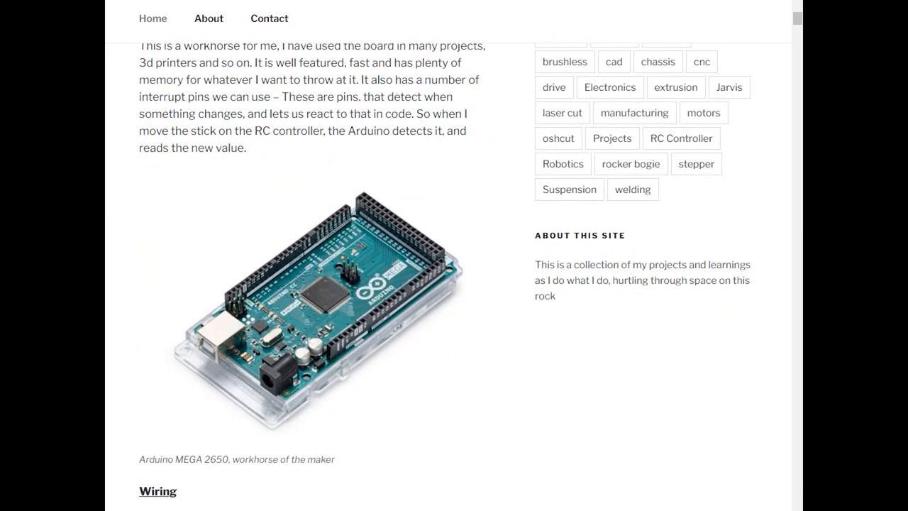